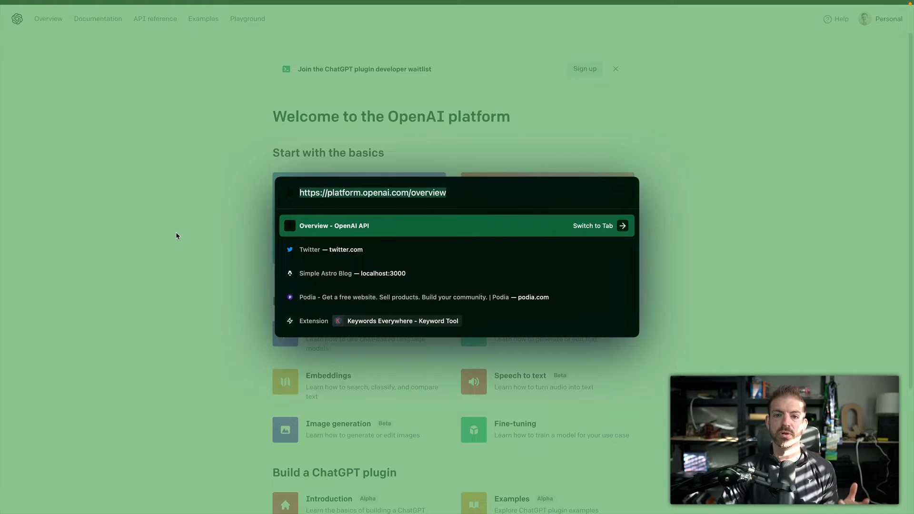
{"action": "mouse_move", "coordinate": [707, 214]}
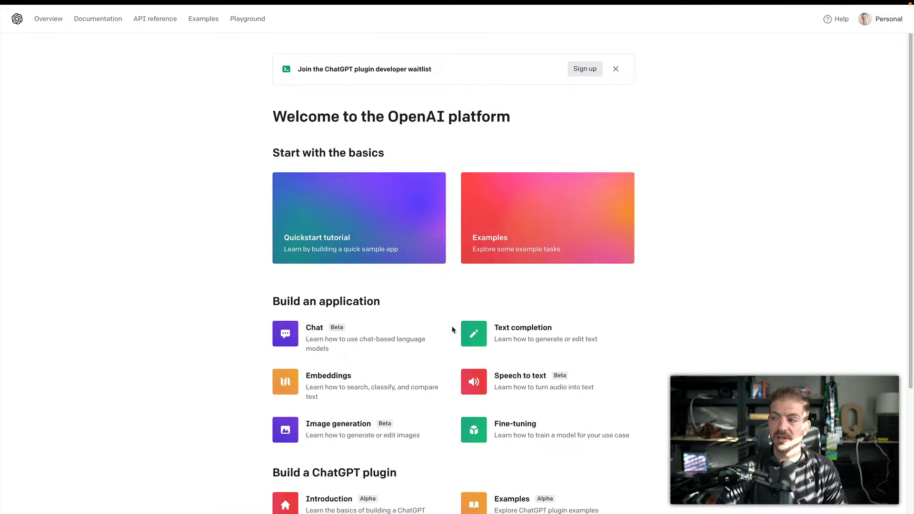
{"action": "mouse_move", "coordinate": [892, 23]}
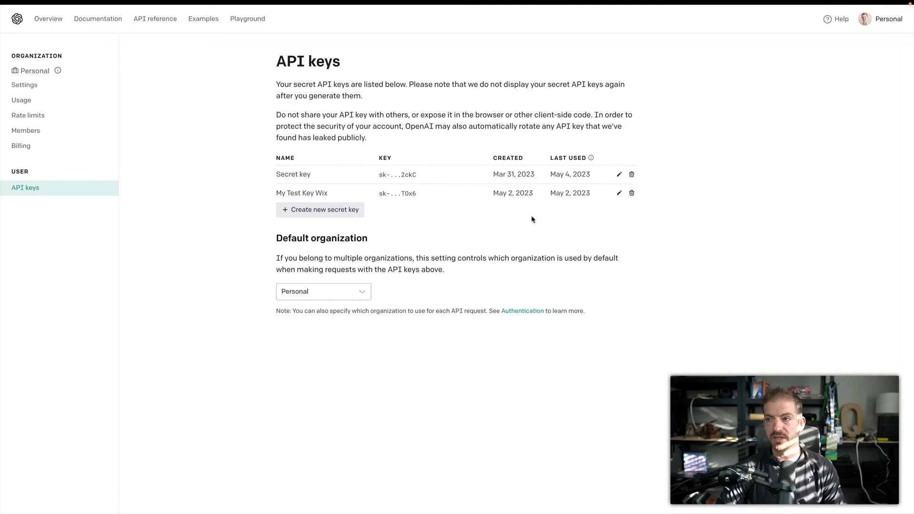
Create a secret key named 'Nextjs Test' on the OpenAI Platform and copy its value
{"action": "left_click", "coordinate": [320, 209]}
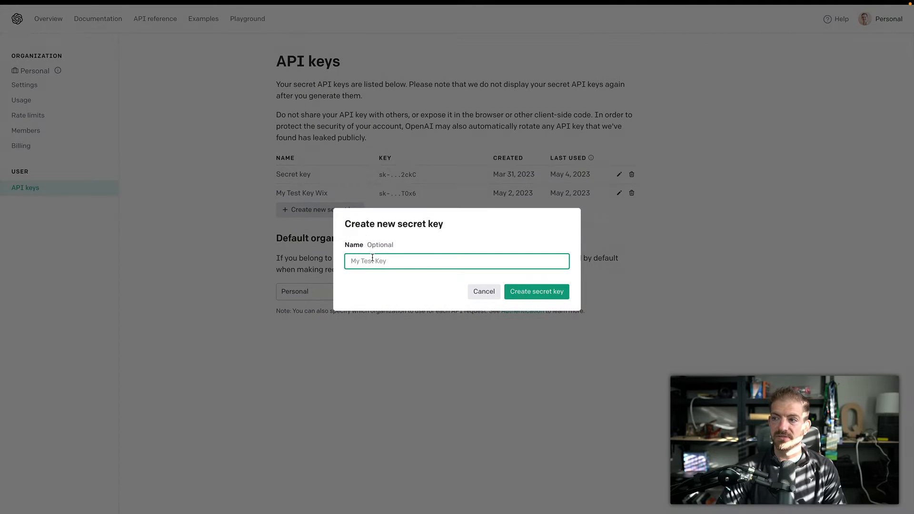
{"action": "type", "text": "Nextjs Test"}
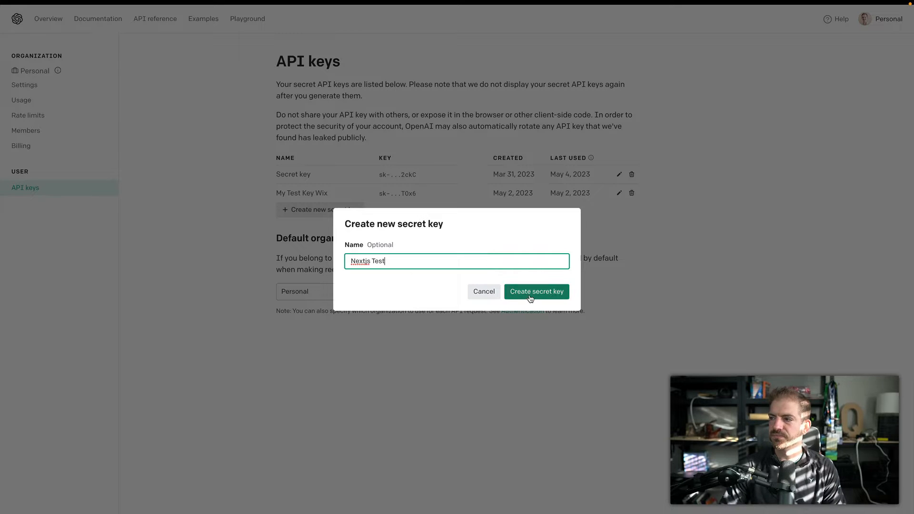
{"action": "left_click", "coordinate": [536, 291]}
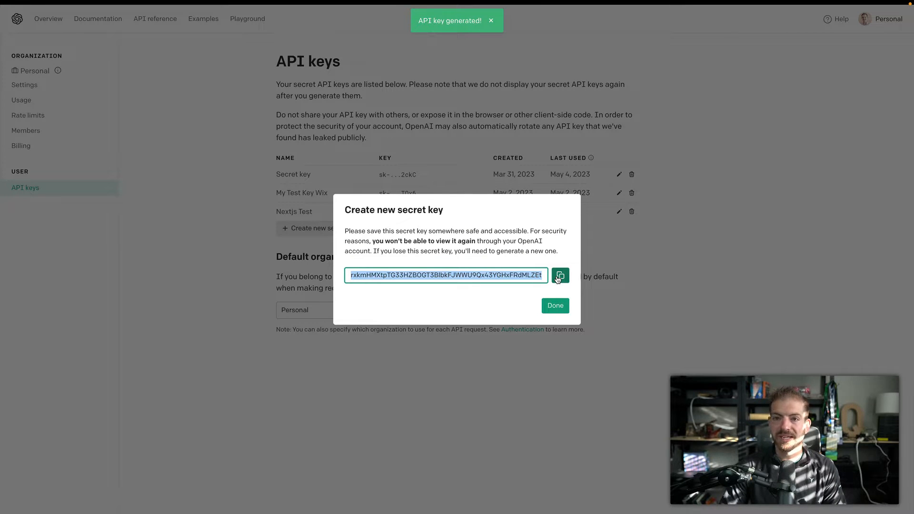
{"action": "left_click", "coordinate": [559, 275]}
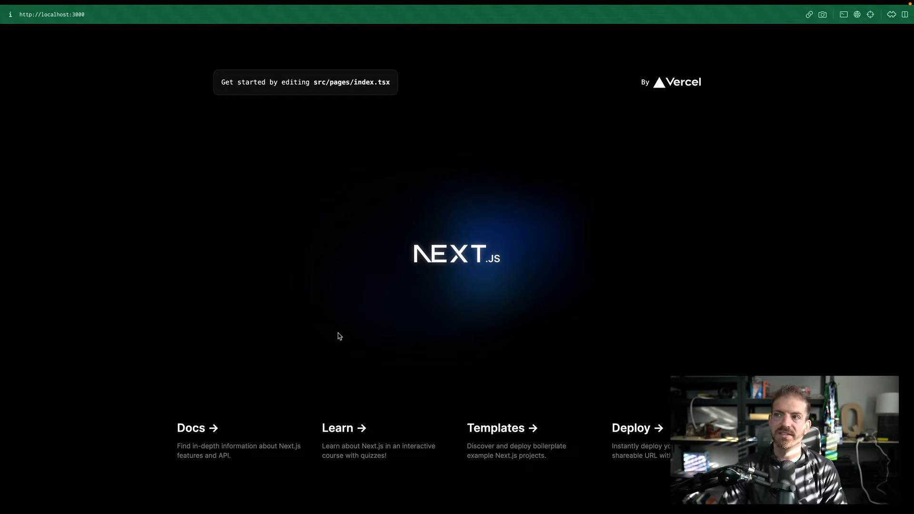
{"action": "mouse_move", "coordinate": [285, 273]}
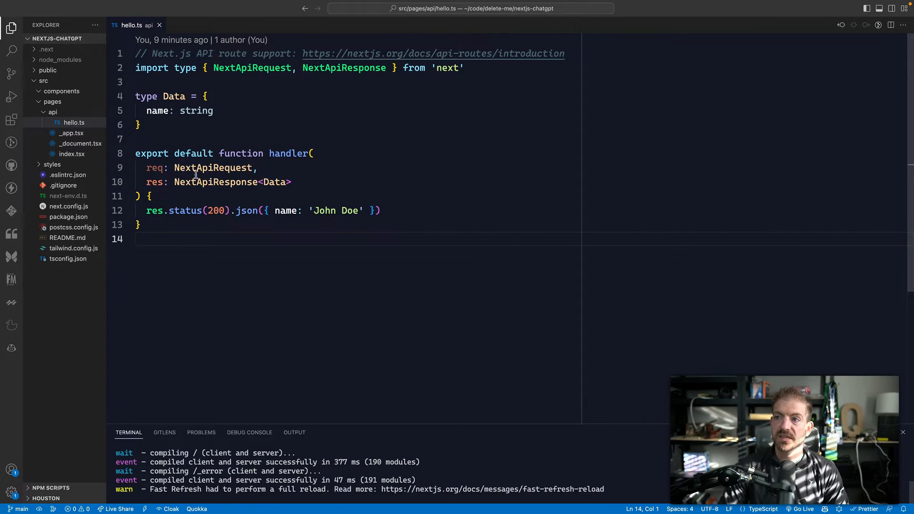
{"action": "mouse_move", "coordinate": [188, 59]}
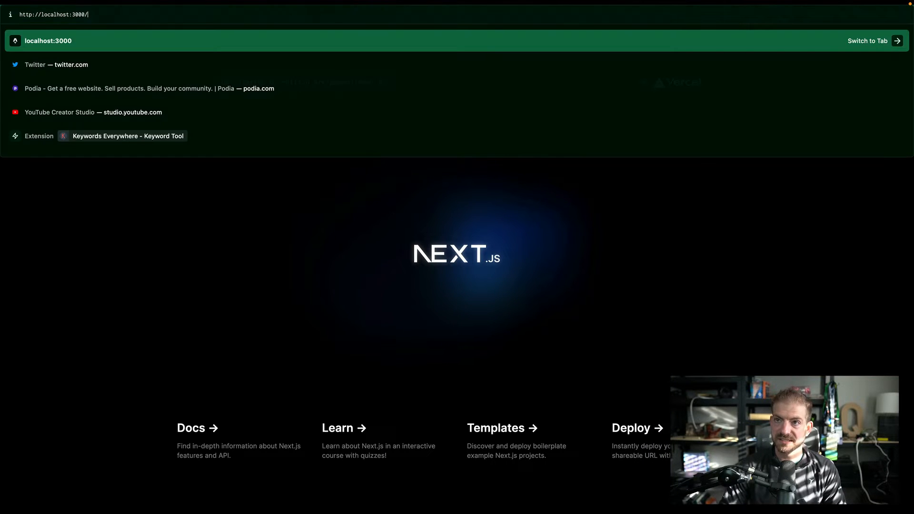
Check the localhost:3000/api route in the browser while reviewing hello.ts
{"action": "type", "text": "api/"}
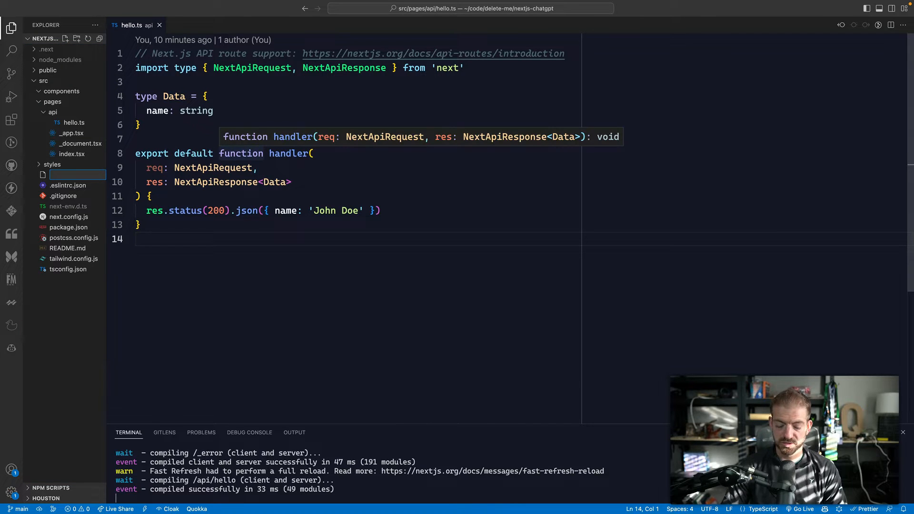
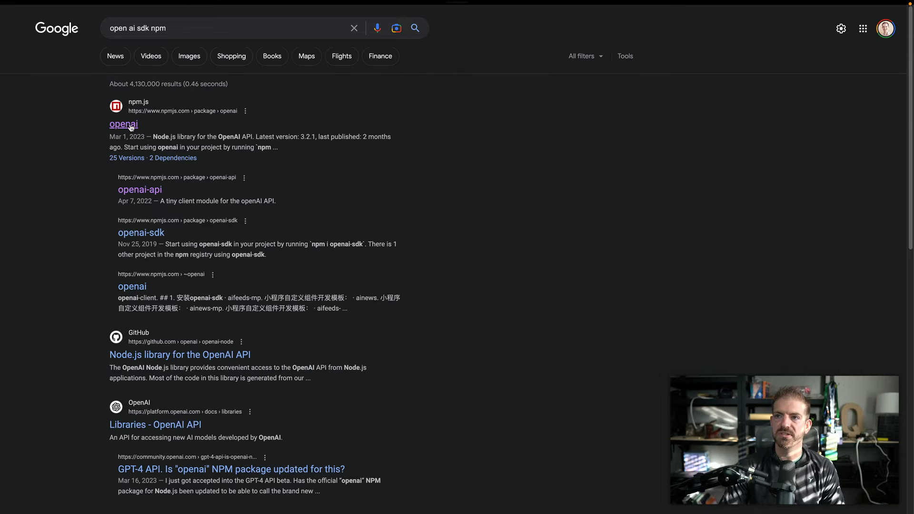
On the openai npm page, select the Configuration and OpenAIApi setup snippet under Usage
{"action": "left_click", "coordinate": [124, 124]}
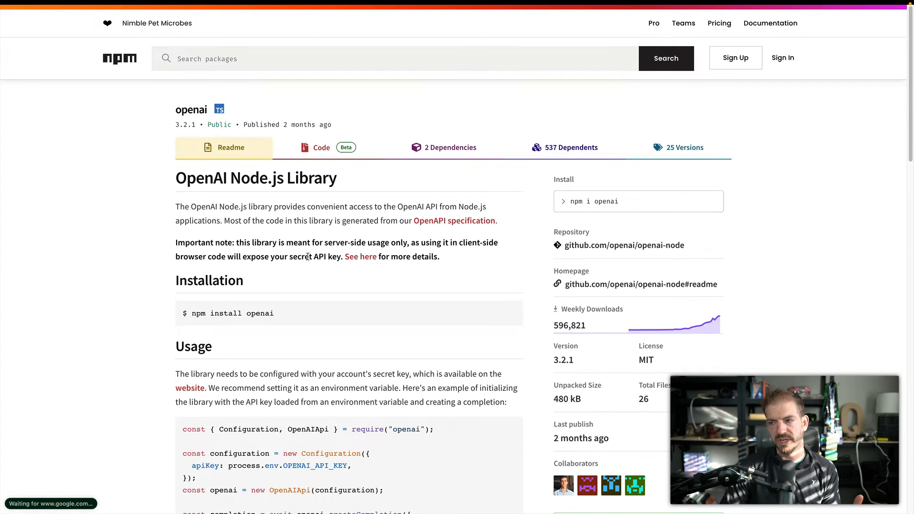
{"action": "scroll", "scroll_direction": "down", "scroll_amount": 3}
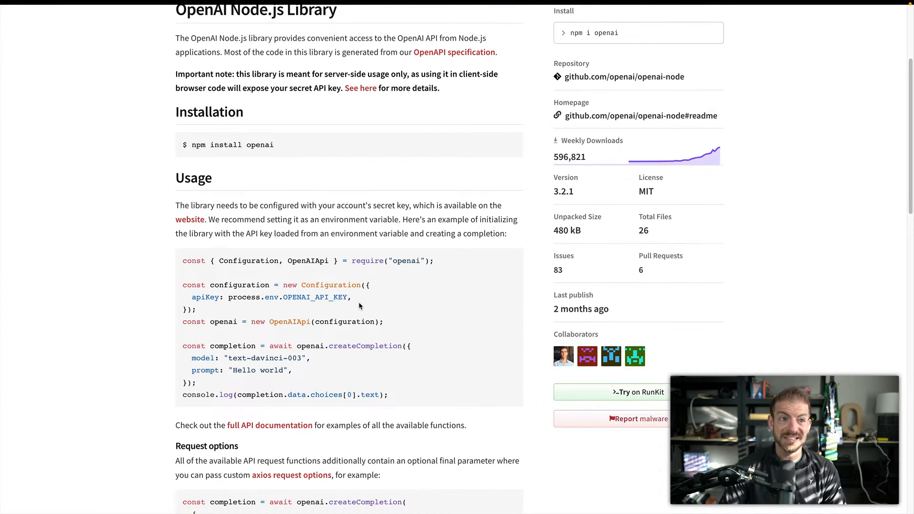
{"action": "scroll", "scroll_direction": "down", "scroll_amount": 3}
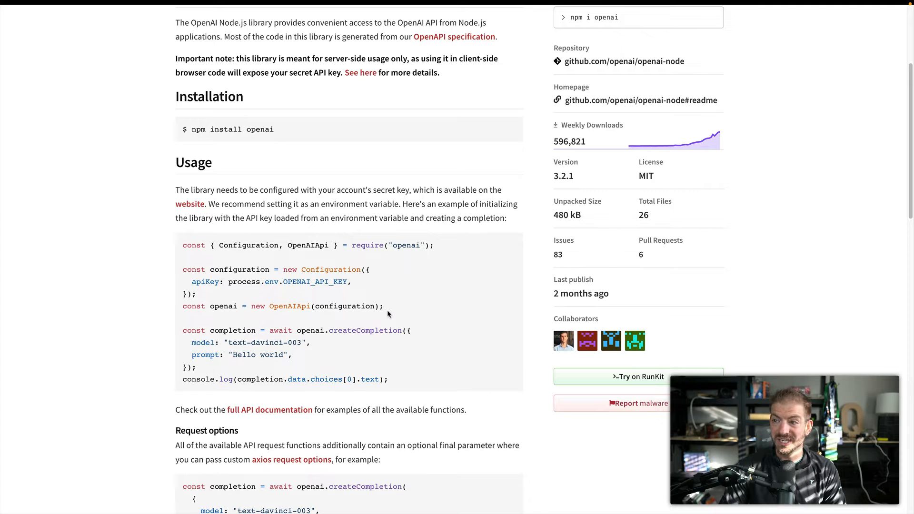
{"action": "left_click_drag", "start_coordinate": [182, 244], "coordinate": [382, 306]}
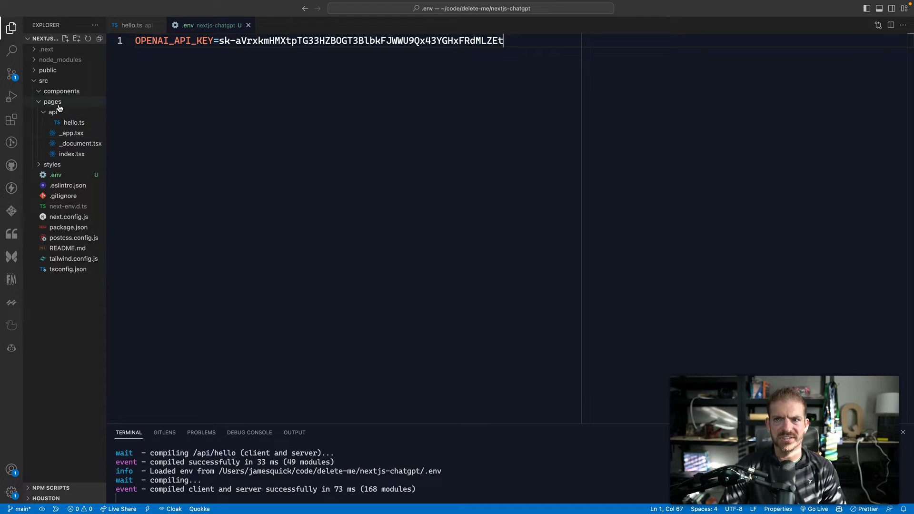
Add src/utils/openai.ts building the OpenAIApi client from OPENAI_API_KEY with 'export default openai'
{"action": "right_click", "coordinate": [40, 80]}
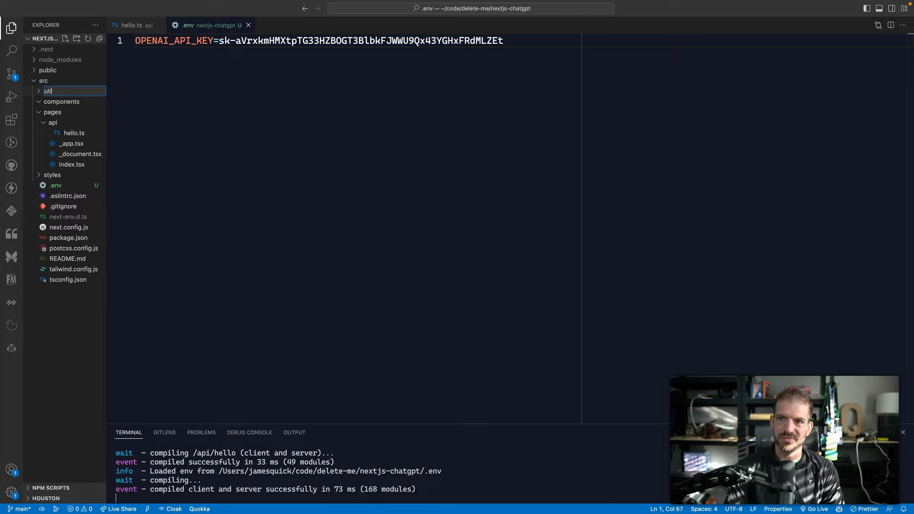
{"action": "key", "text": "Enter"}
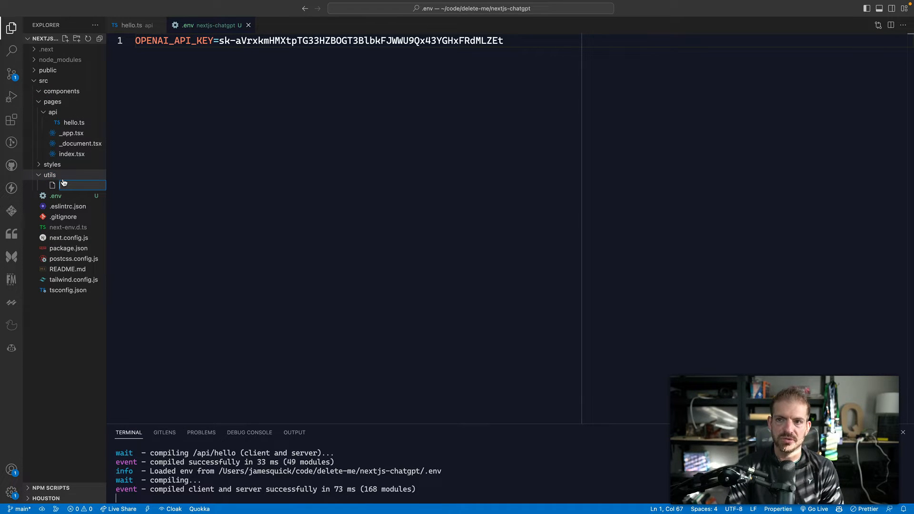
{"action": "type", "text": "openai.ts"}
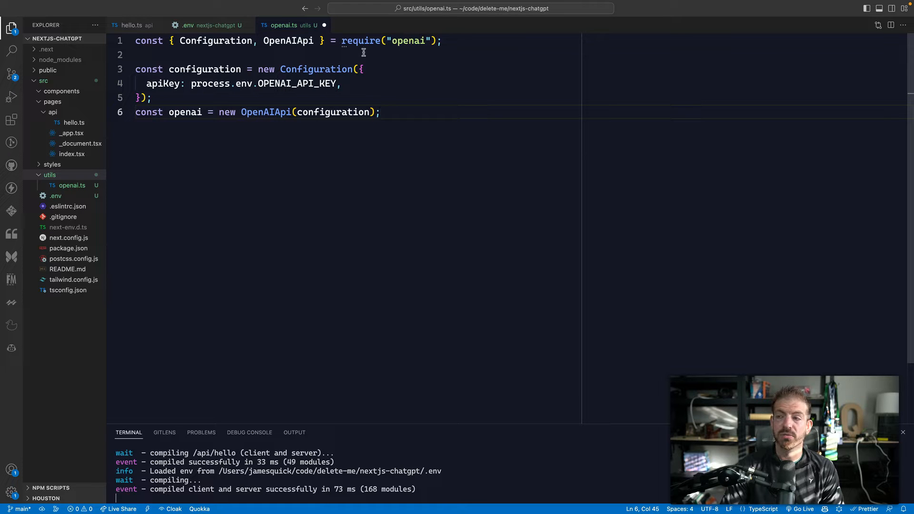
{"action": "double_click", "coordinate": [215, 41]}
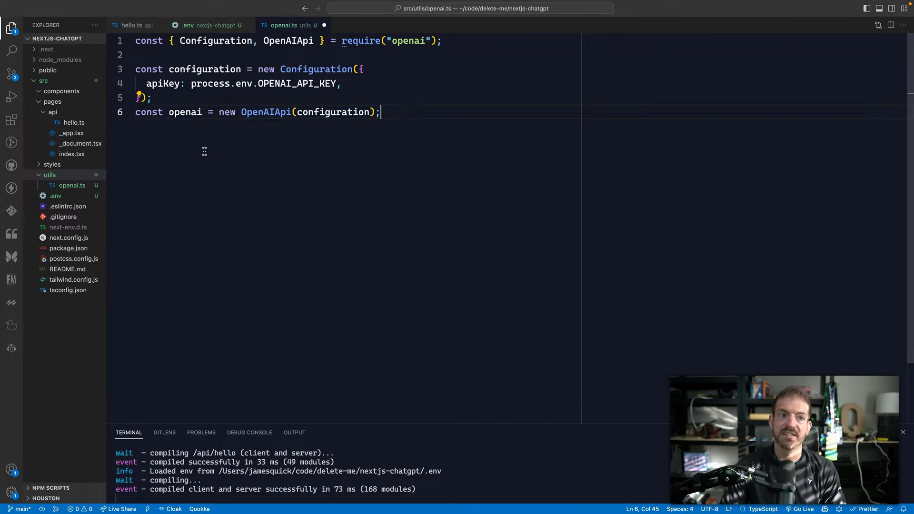
{"action": "double_click", "coordinate": [297, 84]}
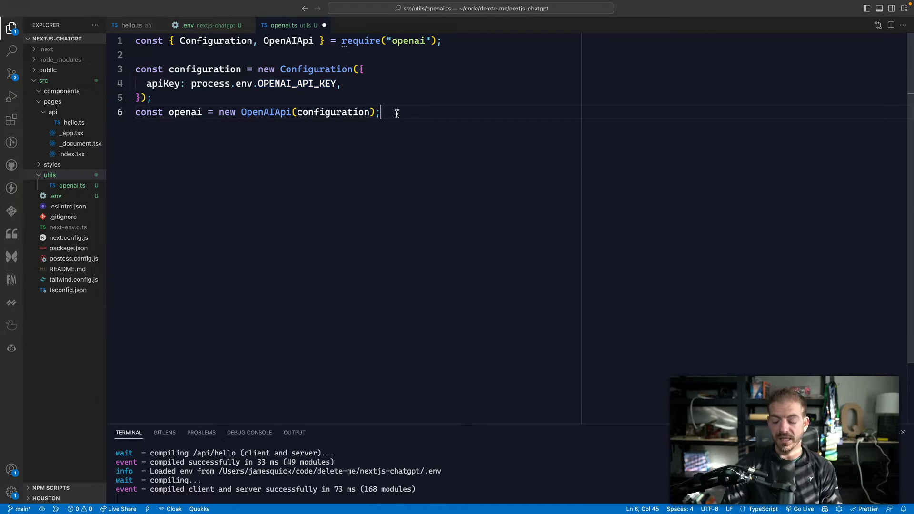
{"action": "type", "text": "export dfe"}
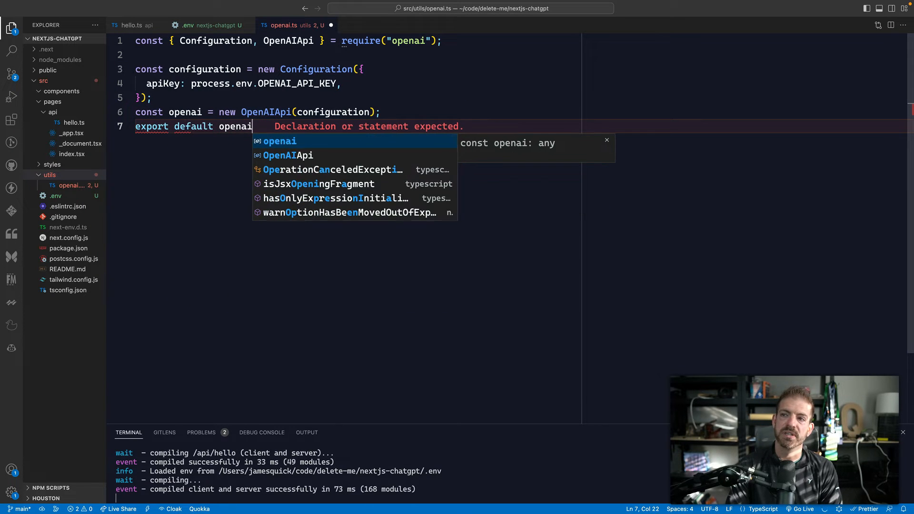
{"action": "left_click", "coordinate": [138, 24]}
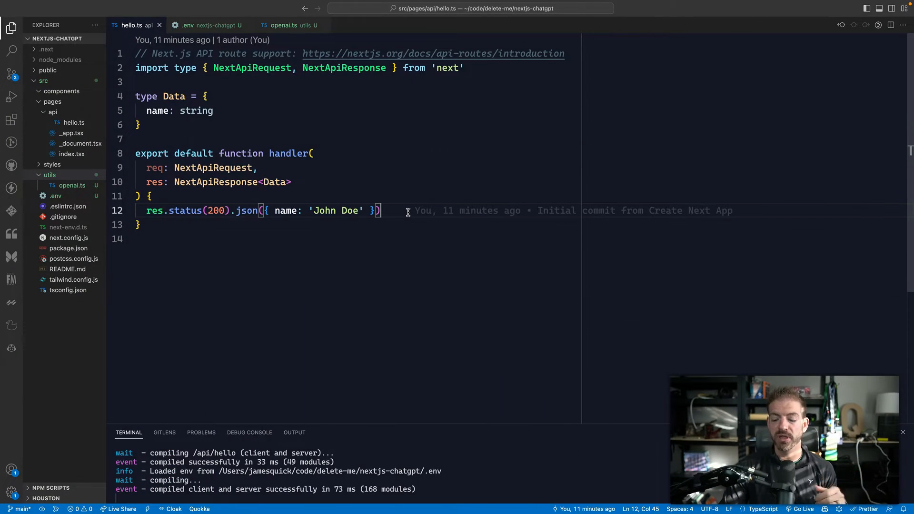
Add the comment '//receive some user data, ask chat gpt to generate something, and return to the user'
{"action": "key", "text": "Enter"}
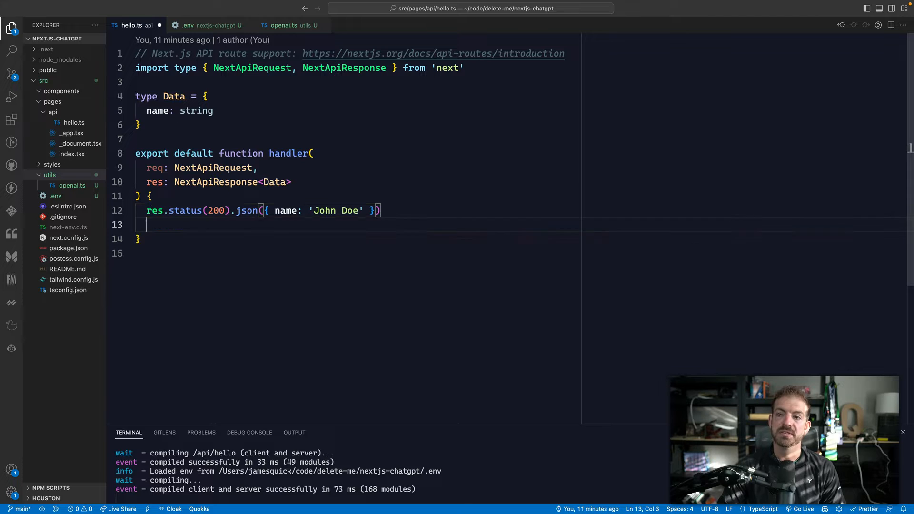
{"action": "type", "text": "//receive s"}
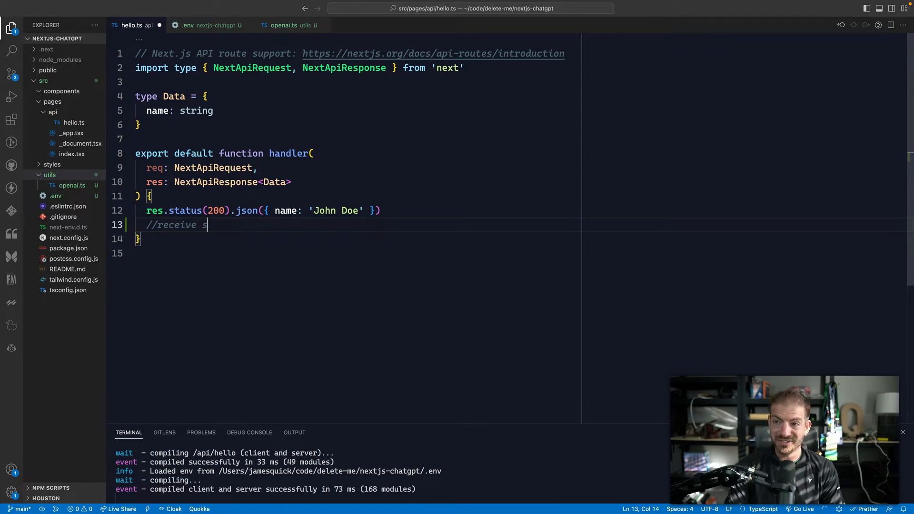
{"action": "type", "text": "ome user data, ask"}
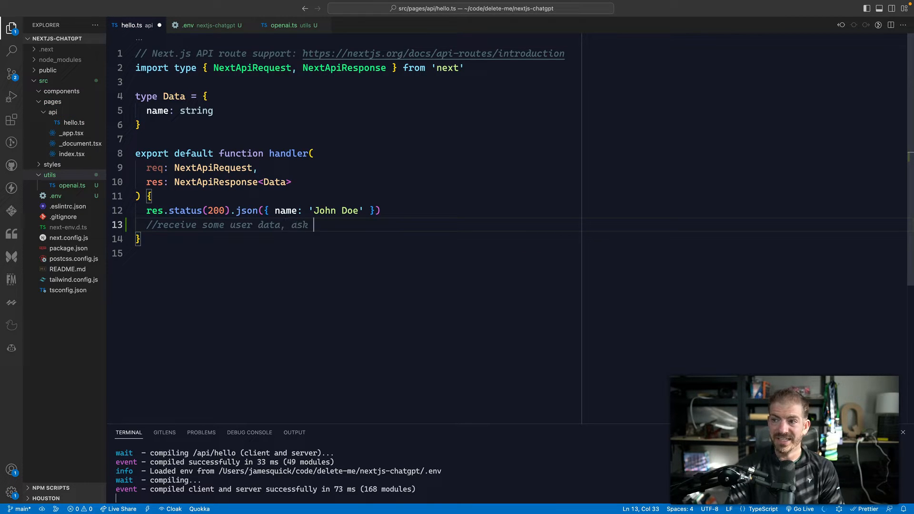
{"action": "type", "text": "chat gpt to generate s"}
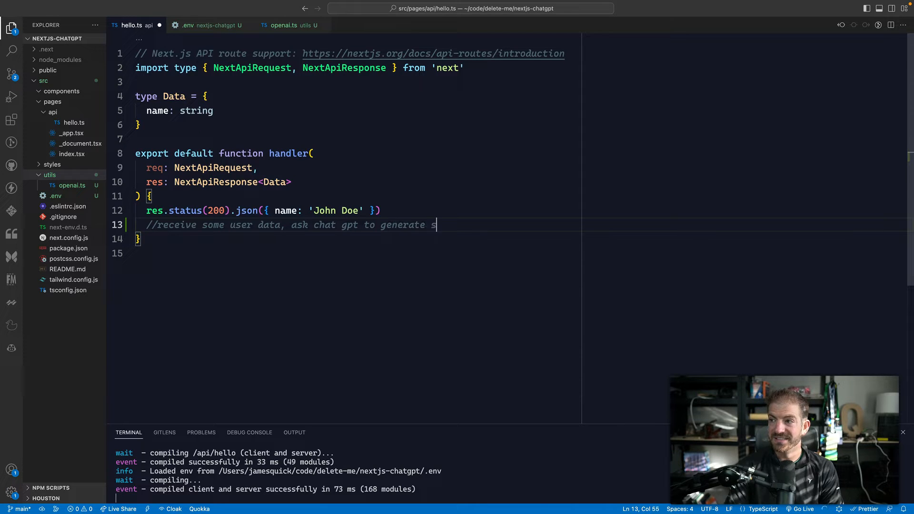
{"action": "type", "text": "omething, and return to"}
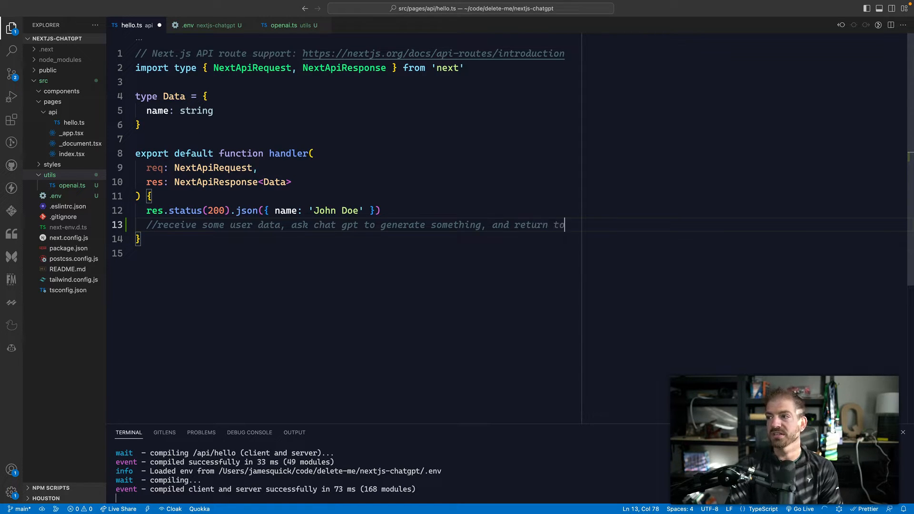
{"action": "type", "text": "the user"}
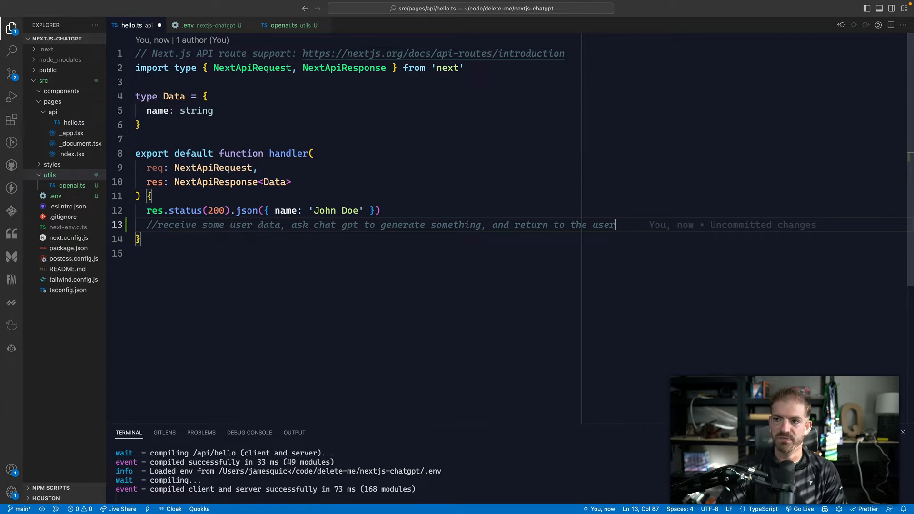
{"action": "mouse_move", "coordinate": [635, 230]}
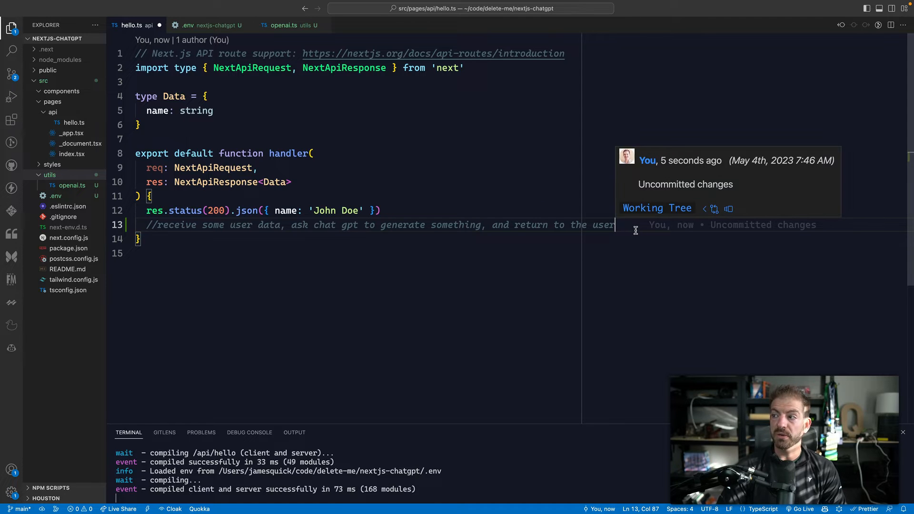
{"action": "key", "text": "Cmd+Tab"}
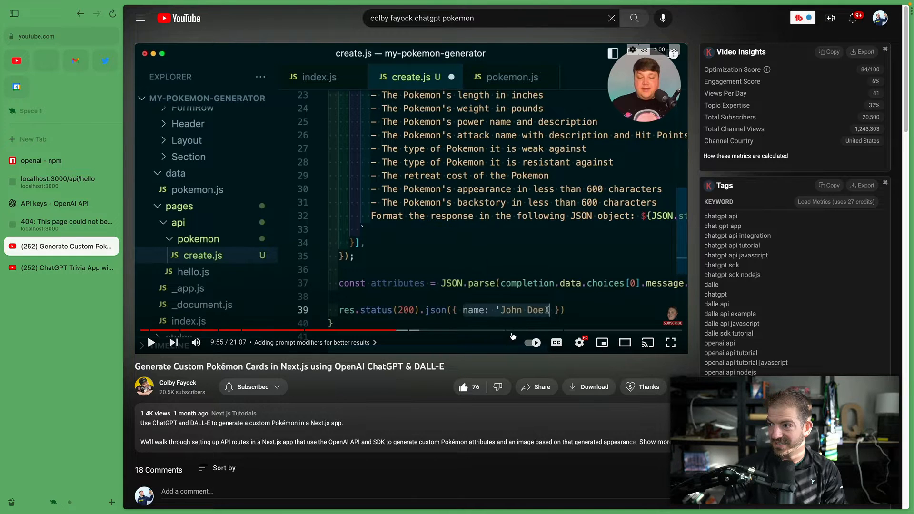
{"action": "mouse_move", "coordinate": [548, 331]}
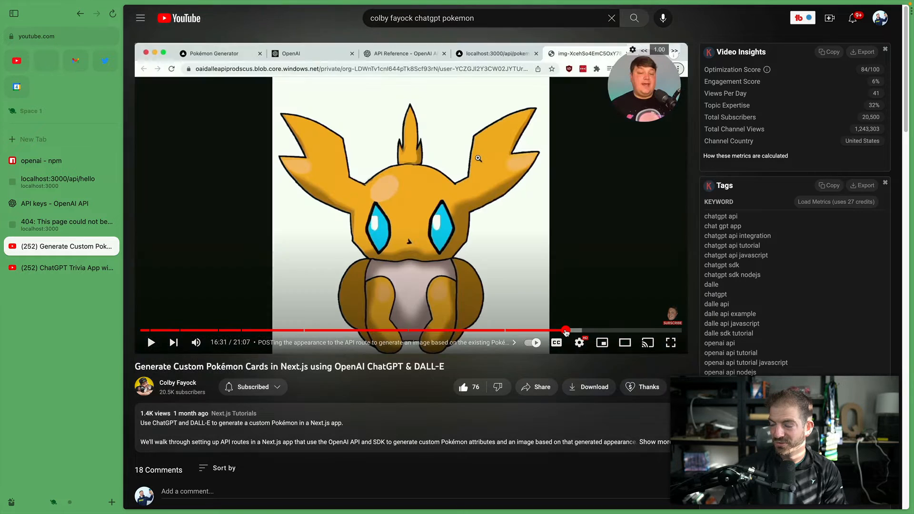
{"action": "mouse_move", "coordinate": [500, 334]}
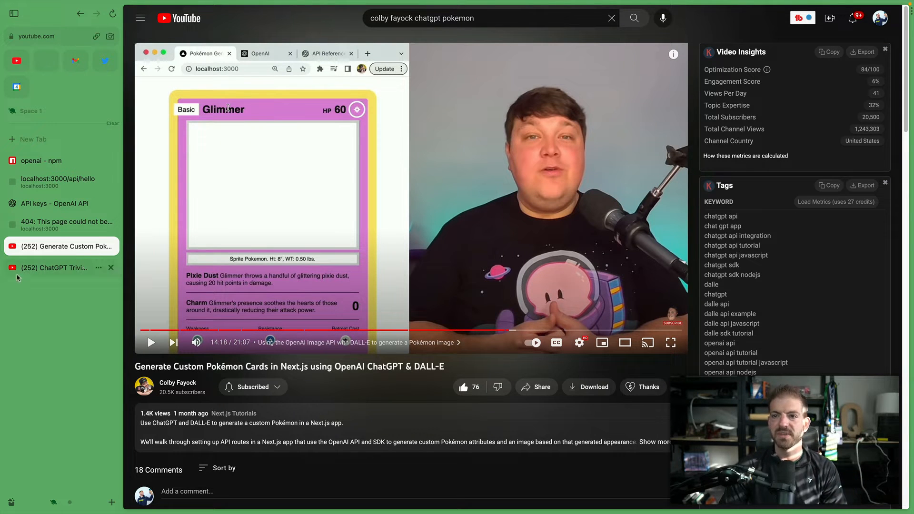
Return to the openai npm tab and select the createCompletion example call
{"action": "left_click", "coordinate": [52, 268]}
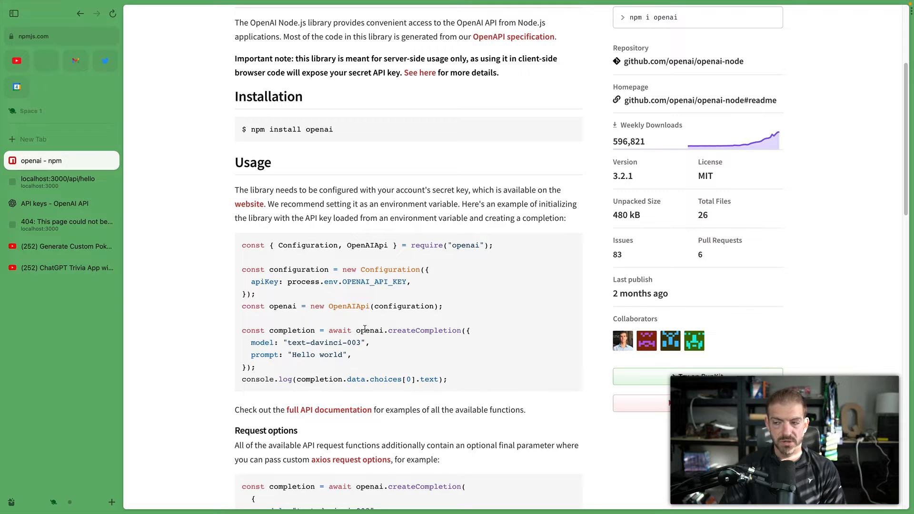
{"action": "mouse_move", "coordinate": [281, 363]}
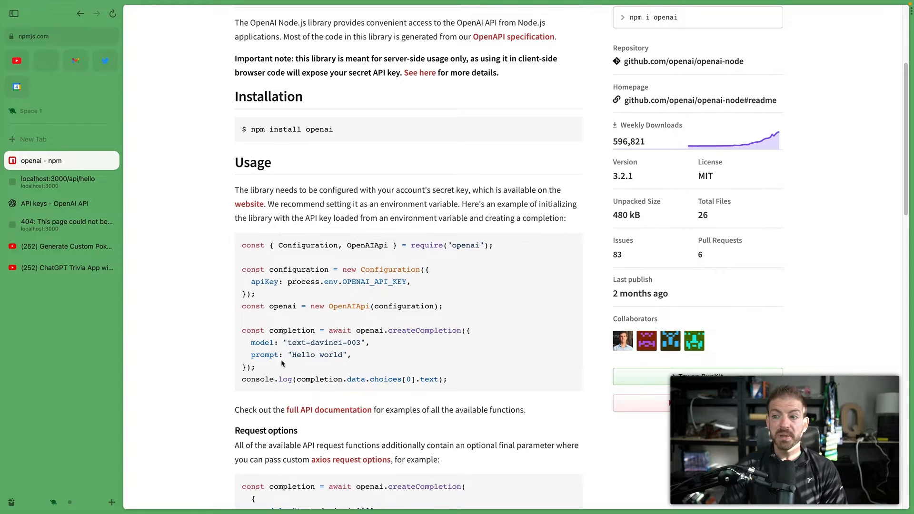
{"action": "left_click_drag", "start_coordinate": [241, 330], "coordinate": [255, 368]}
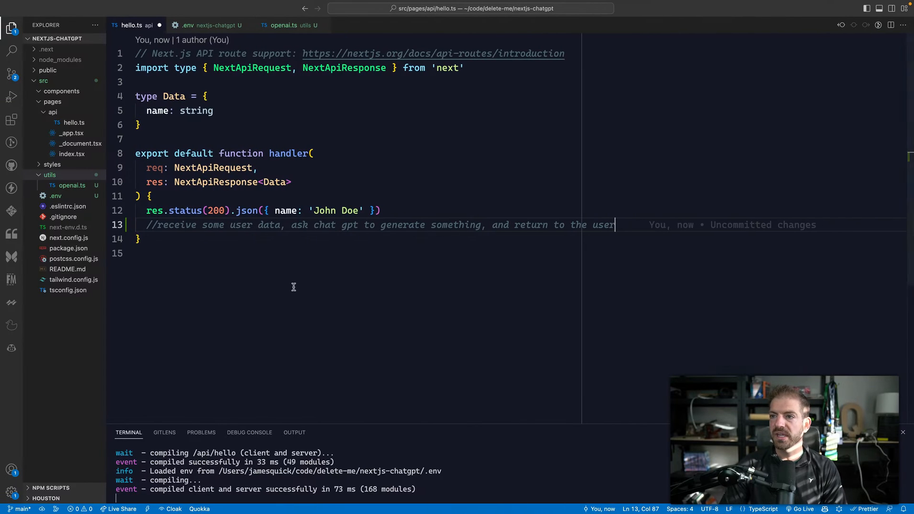
Paste the createCompletion call into an async handler and import openai from utils via quick fix
{"action": "left_click", "coordinate": [397, 210]}
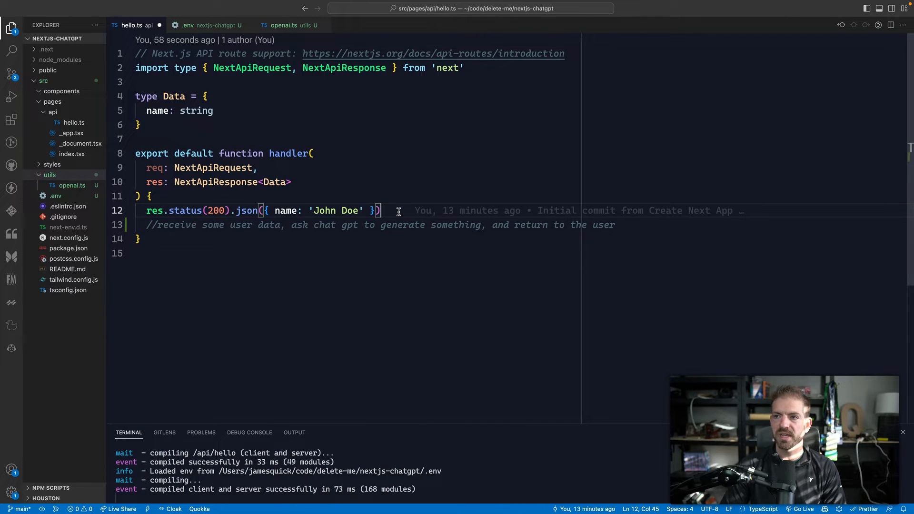
{"action": "key", "text": "Enter"}
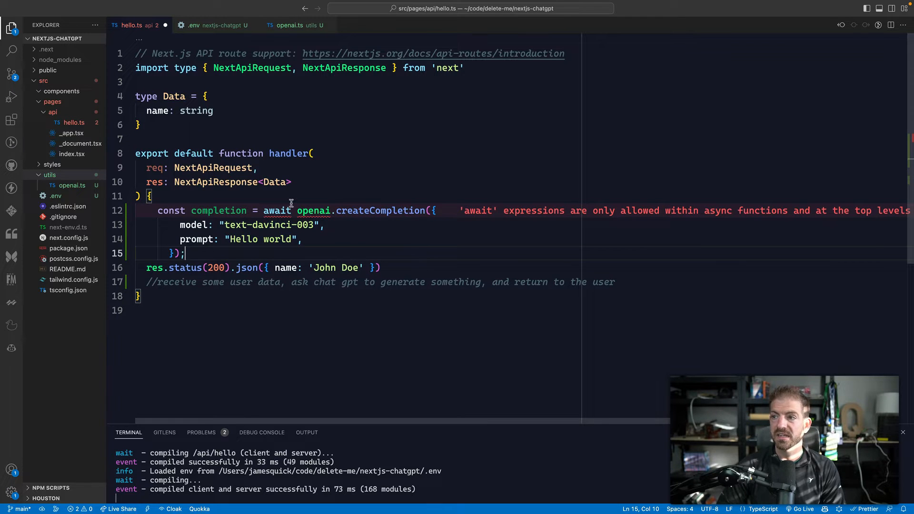
{"action": "double_click", "coordinate": [314, 210]}
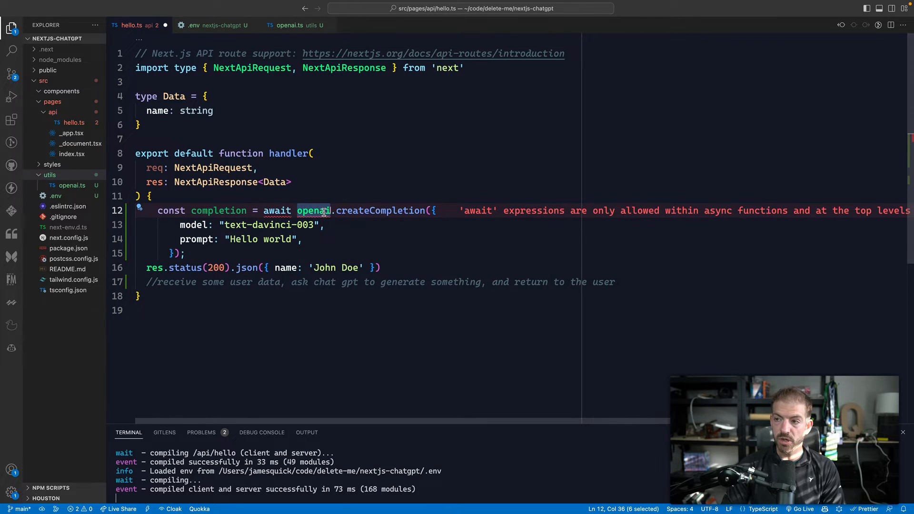
{"action": "left_click", "coordinate": [313, 210]}
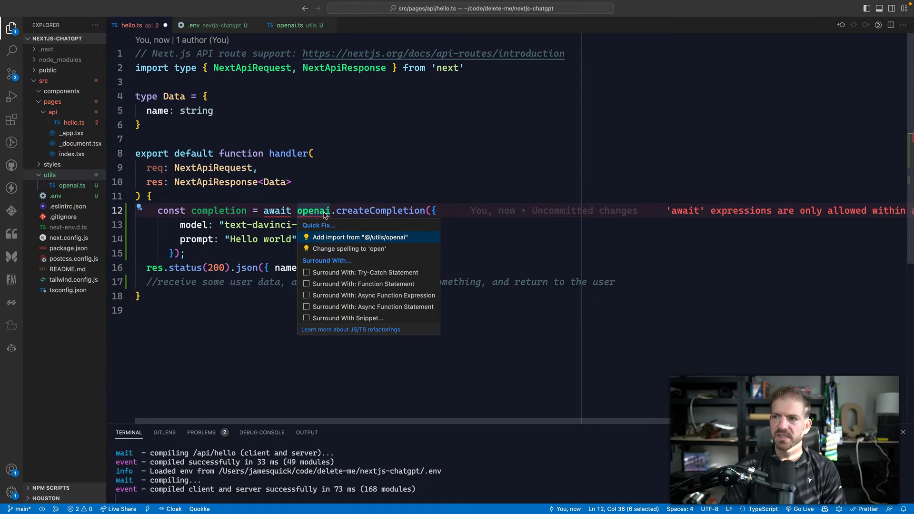
{"action": "left_click", "coordinate": [359, 237]}
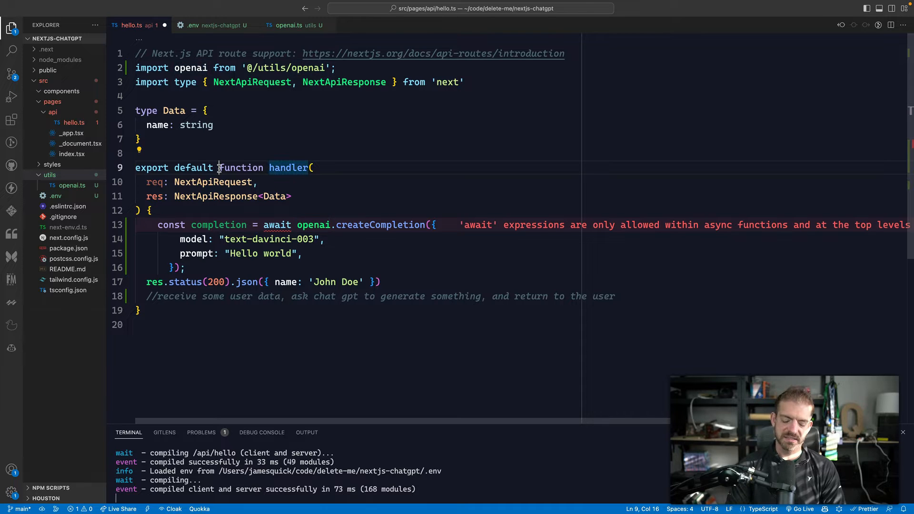
{"action": "type", "text": "async"}
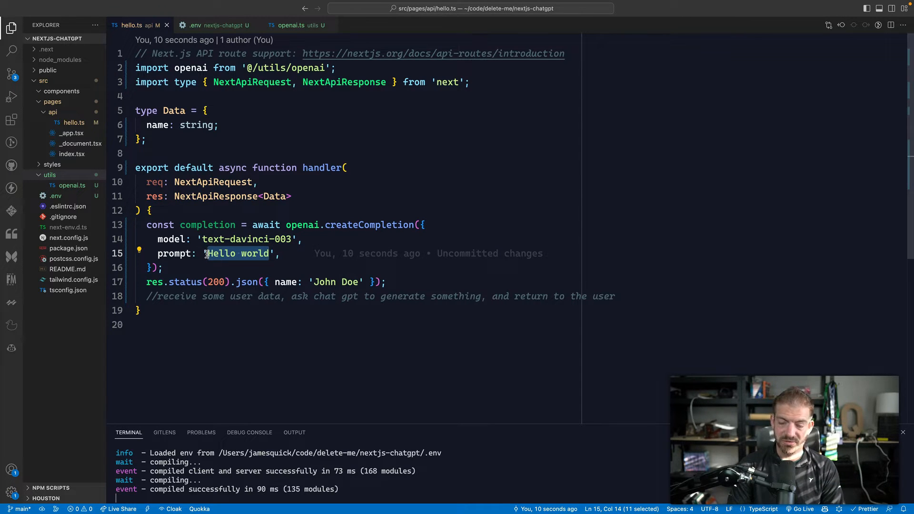
Set the prompt to 'What is 2 + 2' and return the completion in res.json, checking the client reference
{"action": "type", "text": "What is 2 + 2"}
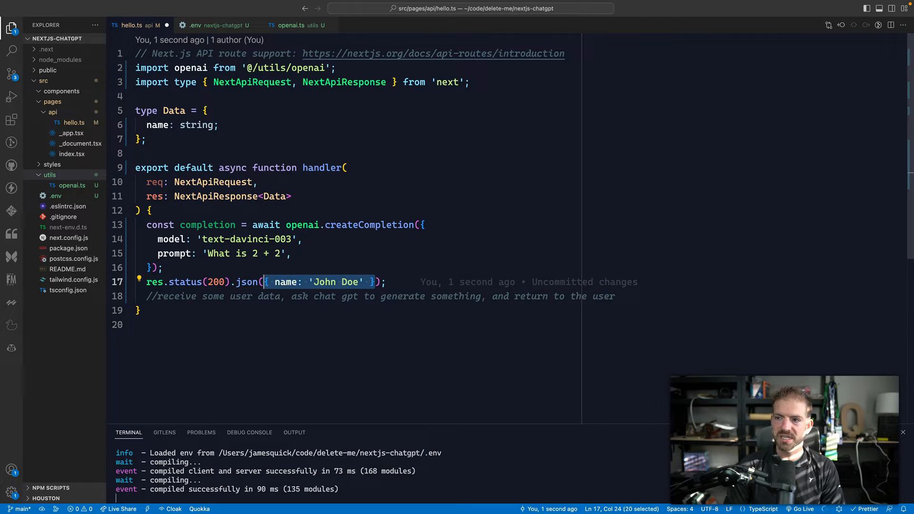
{"action": "type", "text": "completion"}
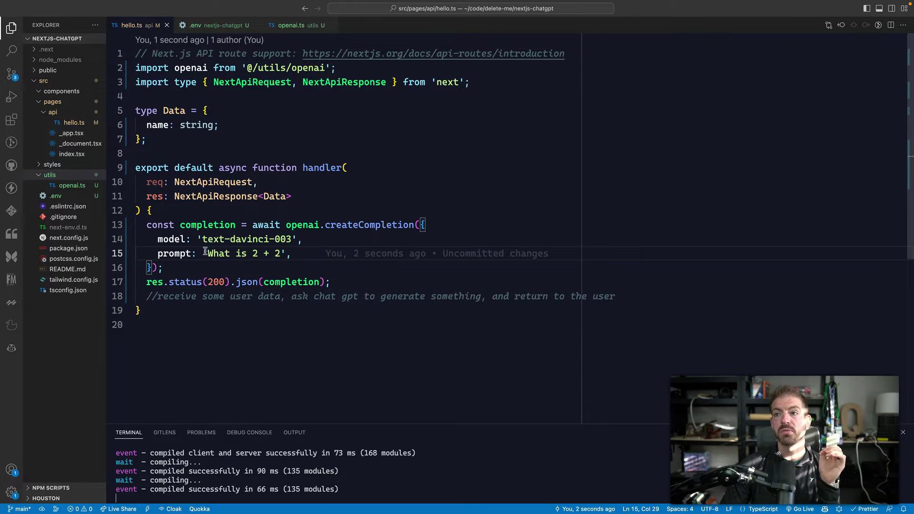
{"action": "left_click", "coordinate": [298, 24]}
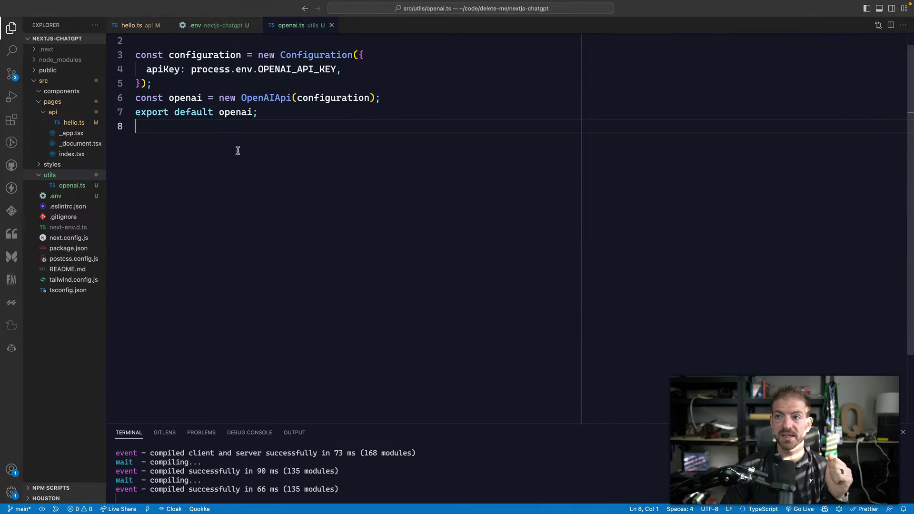
{"action": "left_click", "coordinate": [129, 25]}
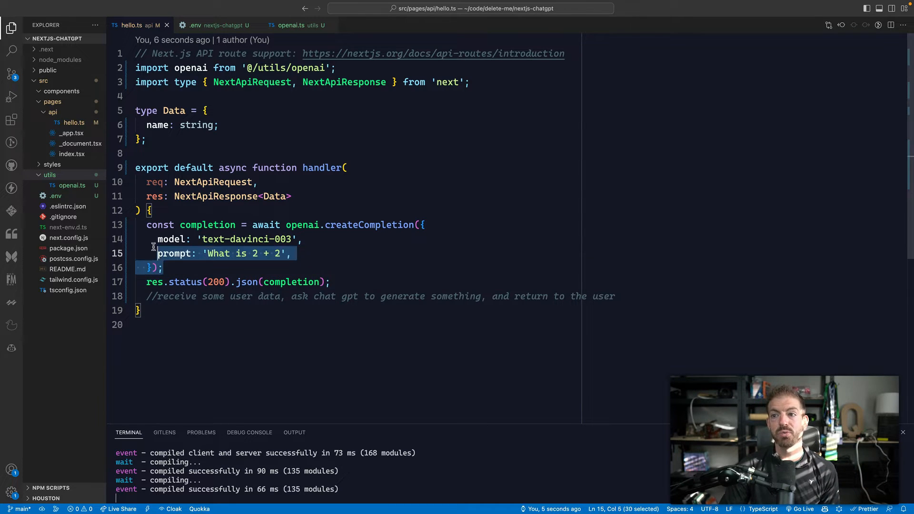
{"action": "double_click", "coordinate": [302, 225]}
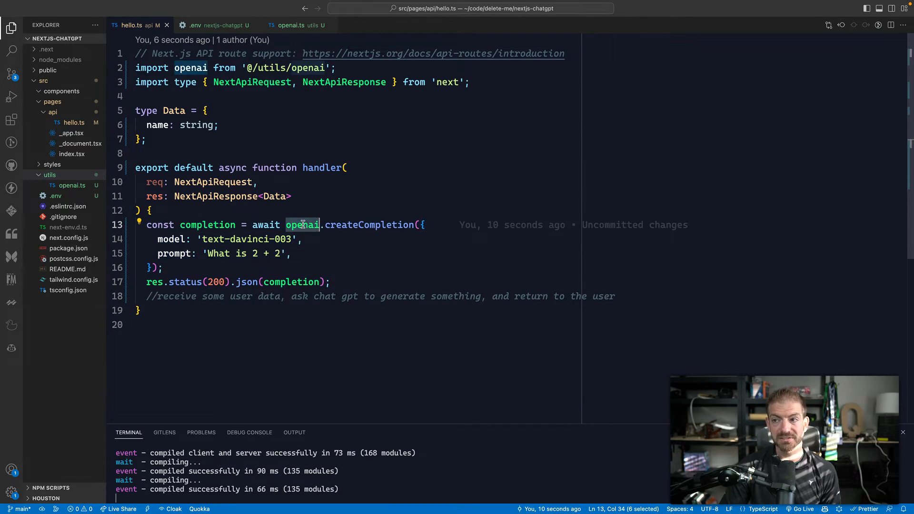
{"action": "double_click", "coordinate": [367, 225]}
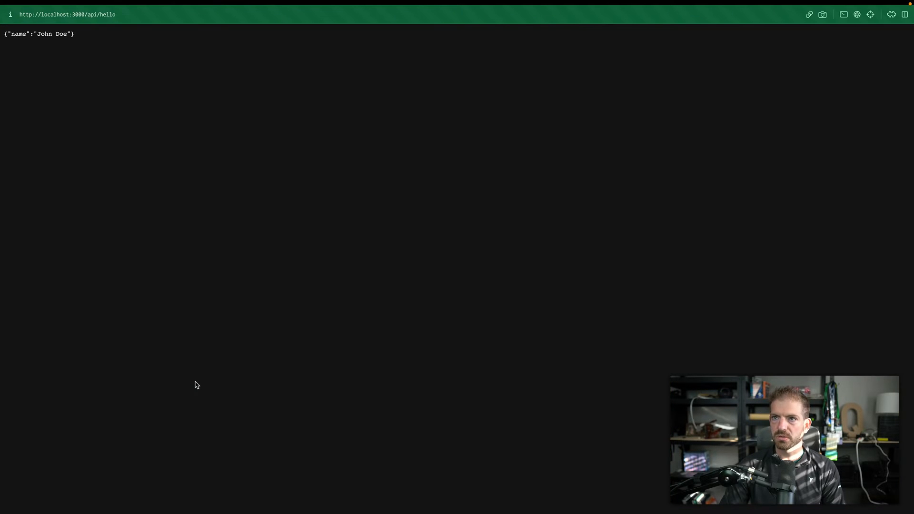
{"action": "mouse_move", "coordinate": [145, 192]}
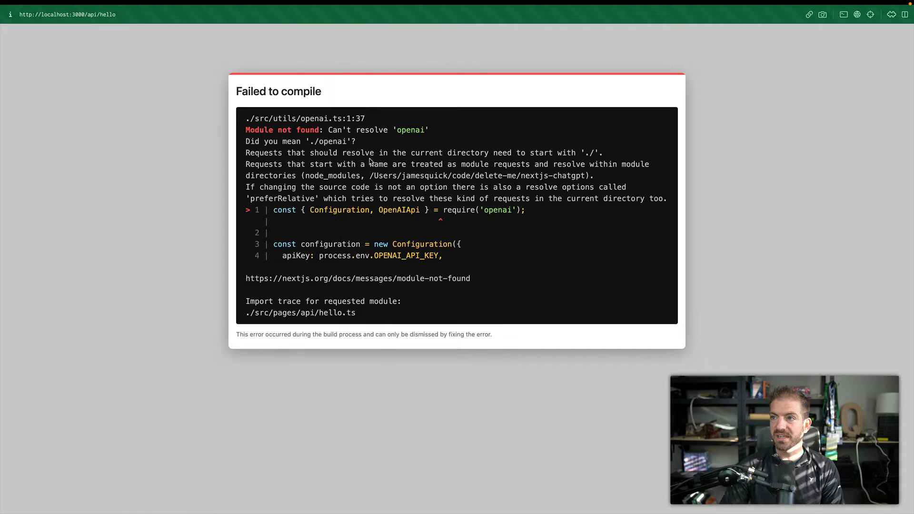
{"action": "mouse_move", "coordinate": [314, 210]}
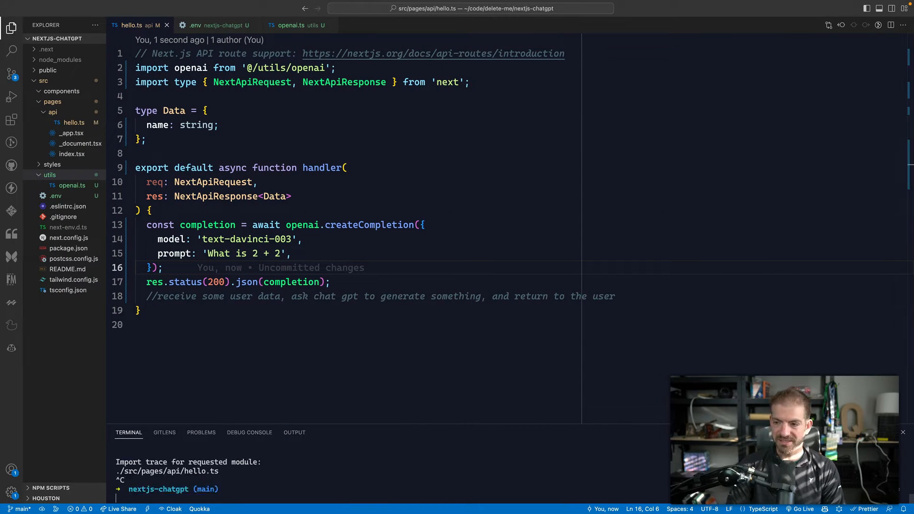
Run npm install openai in the terminal after the module-not-found error
{"action": "type", "text": "npm install openai"}
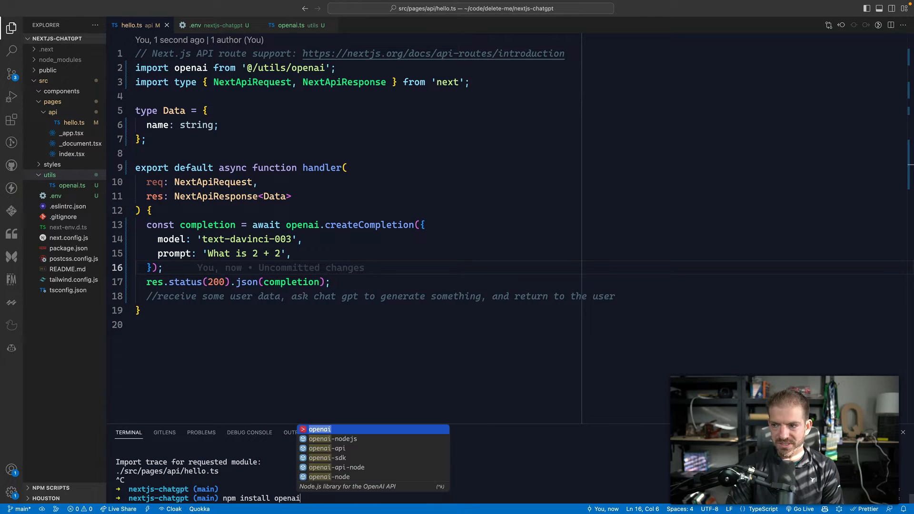
{"action": "key", "text": "Enter"}
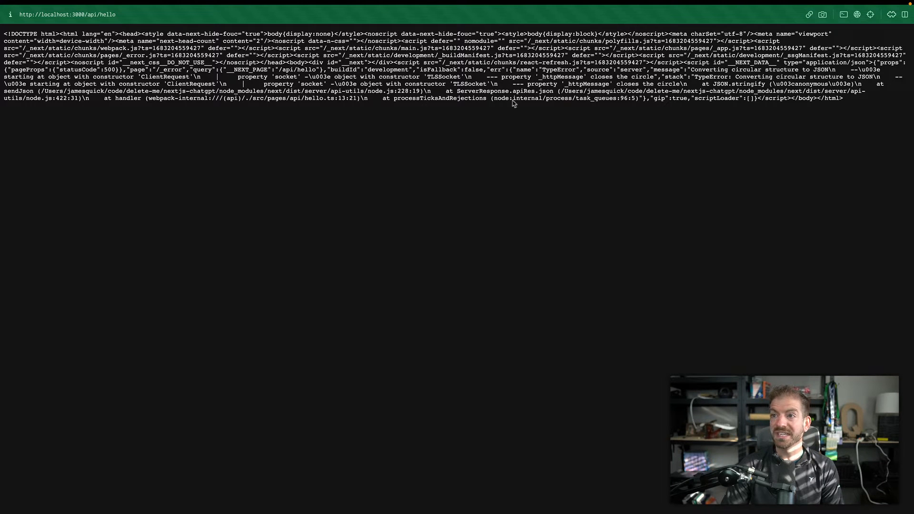
{"action": "mouse_move", "coordinate": [288, 118]}
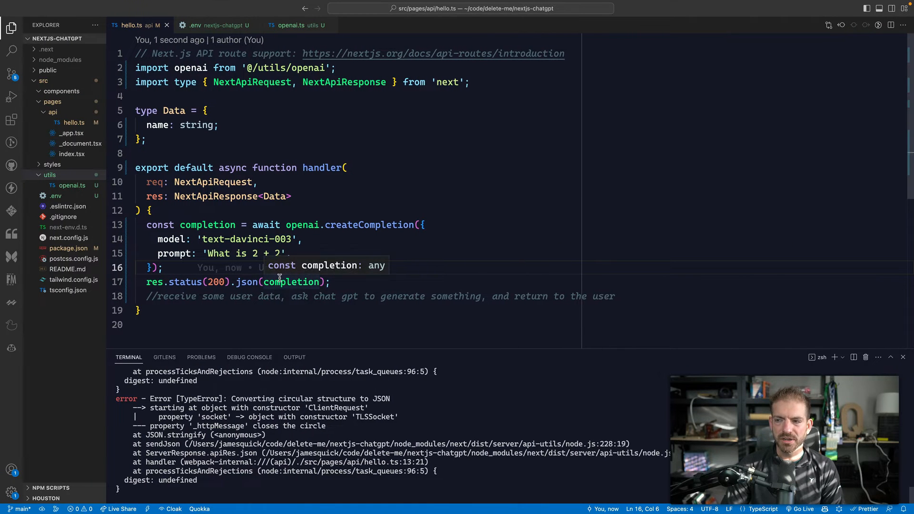
Highlight the completion variable in res.json and recheck the npm usage example
{"action": "double_click", "coordinate": [292, 281]}
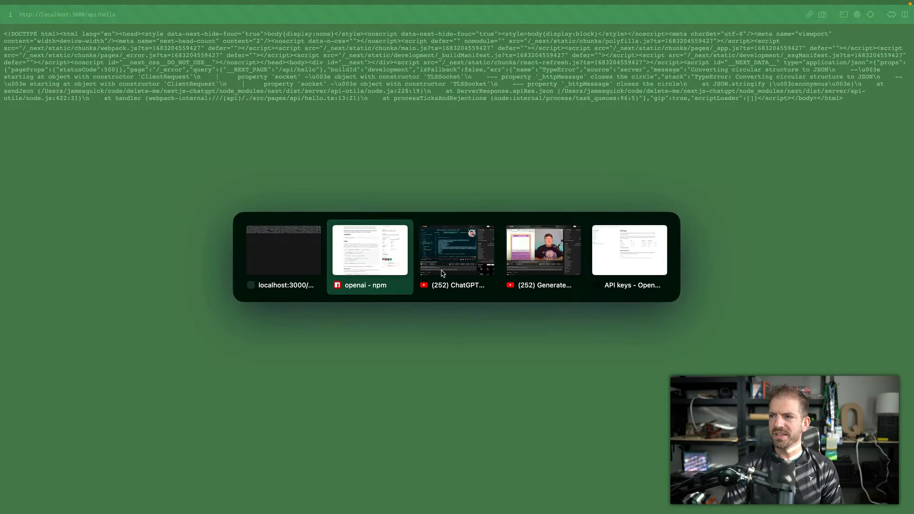
{"action": "left_click", "coordinate": [369, 249]}
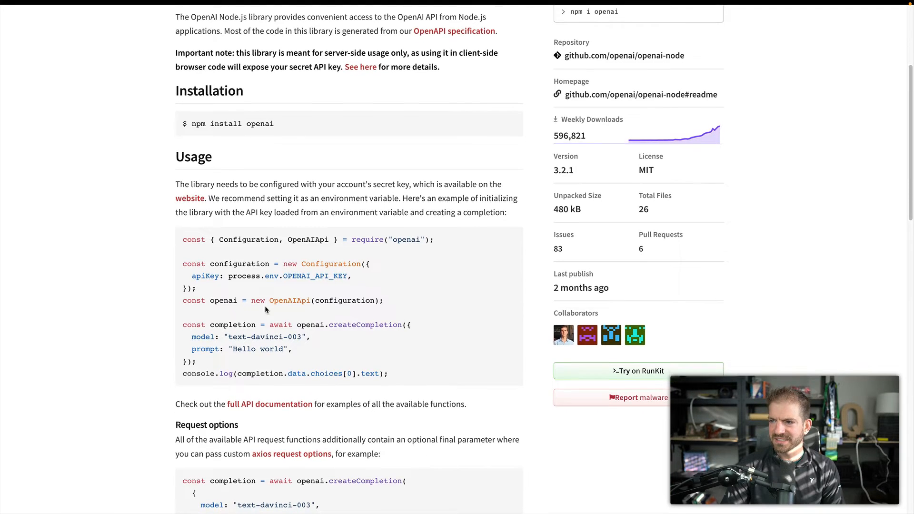
{"action": "scroll", "scroll_direction": "down", "scroll_amount": 3}
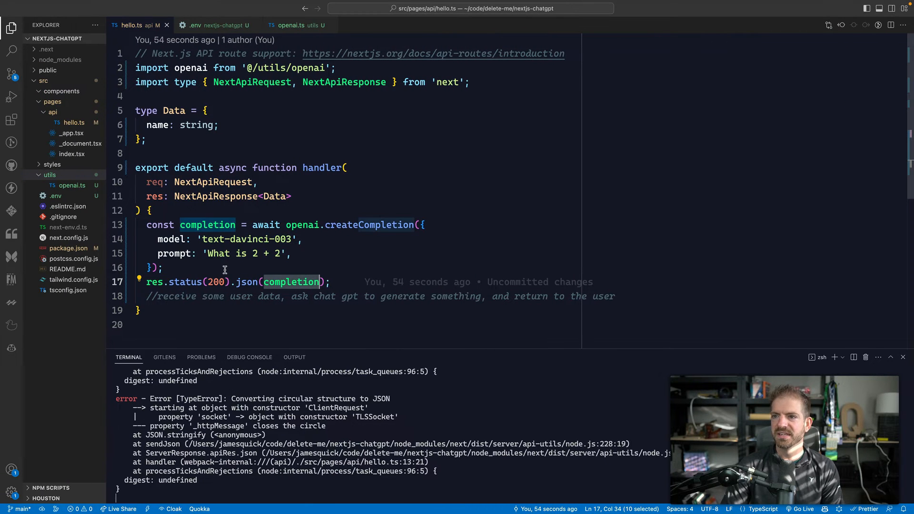
Store completion.data.choices[0].text as responseText and return { responseText } via res.json
{"action": "type", "text": "console.log(completion.data.choices[0].text);"}
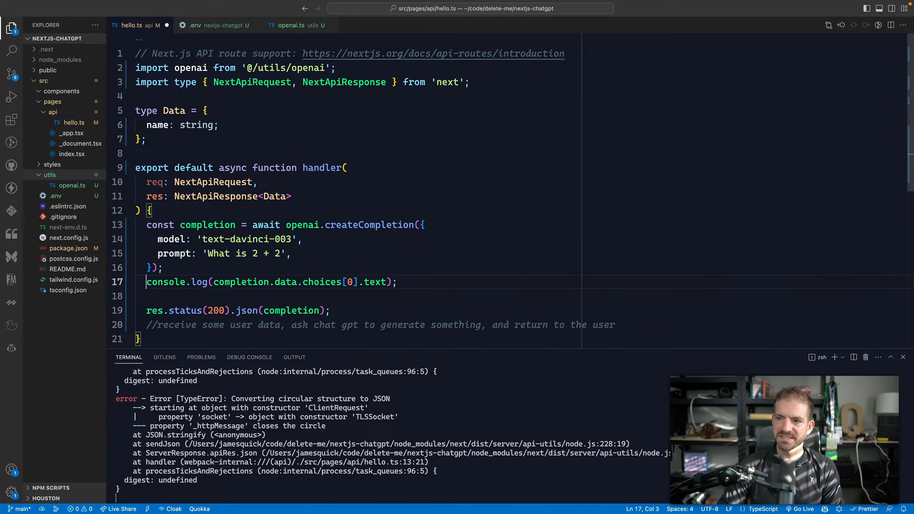
{"action": "left_click_drag", "start_coordinate": [146, 282], "coordinate": [213, 282]}
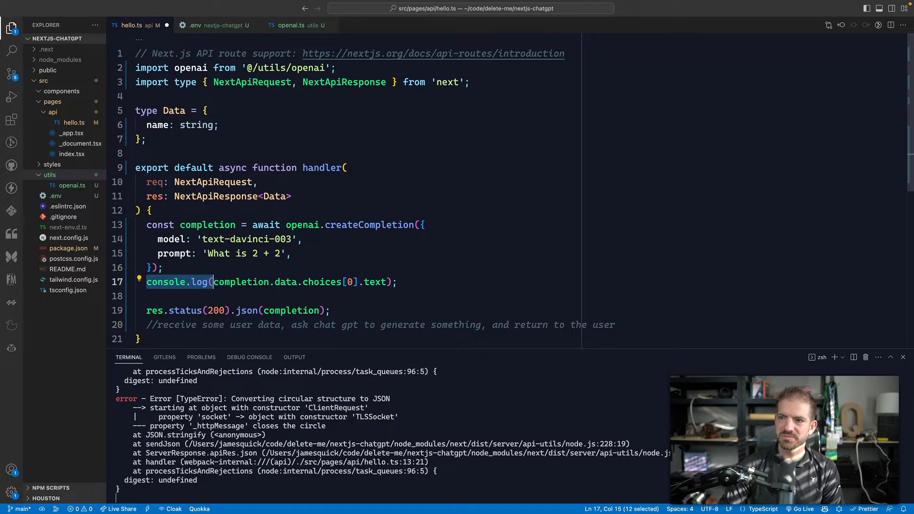
{"action": "type", "text": "const res ="}
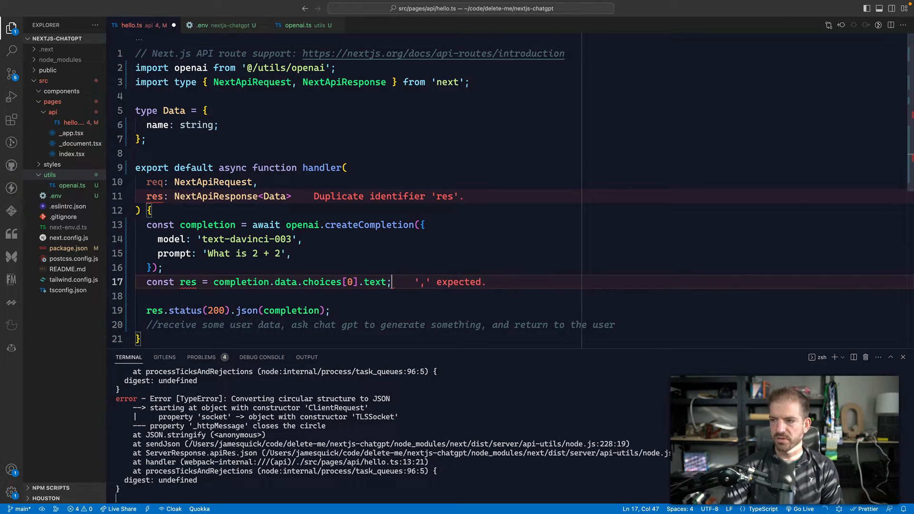
{"action": "double_click", "coordinate": [208, 224]}
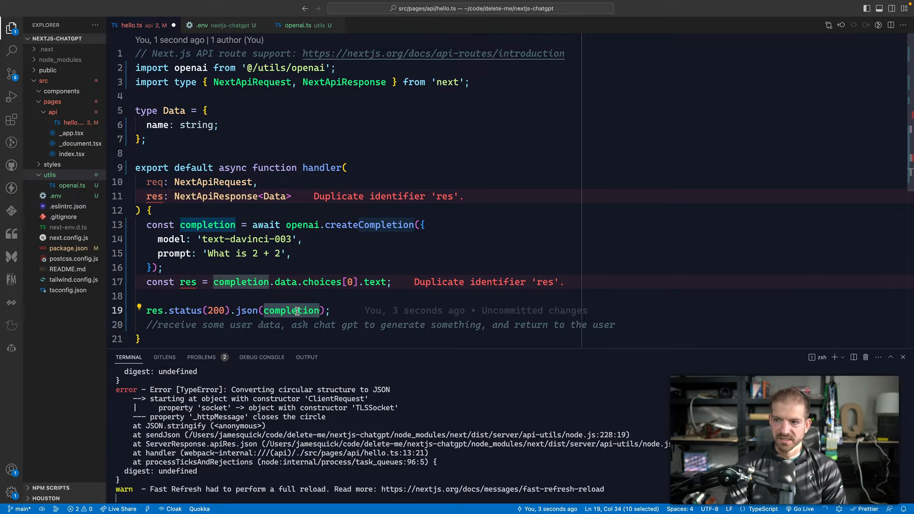
{"action": "type", "text": "{}"}
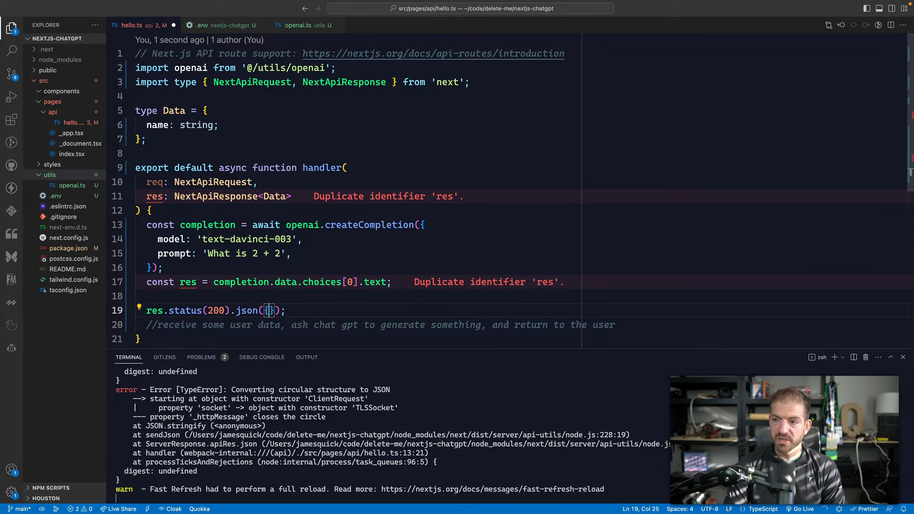
{"action": "type", "text": "res"}
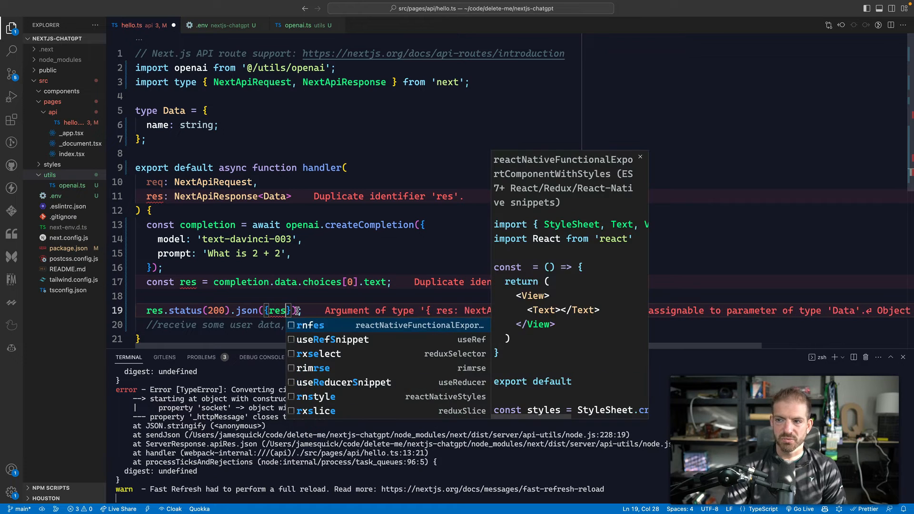
{"action": "key", "text": "Escape"}
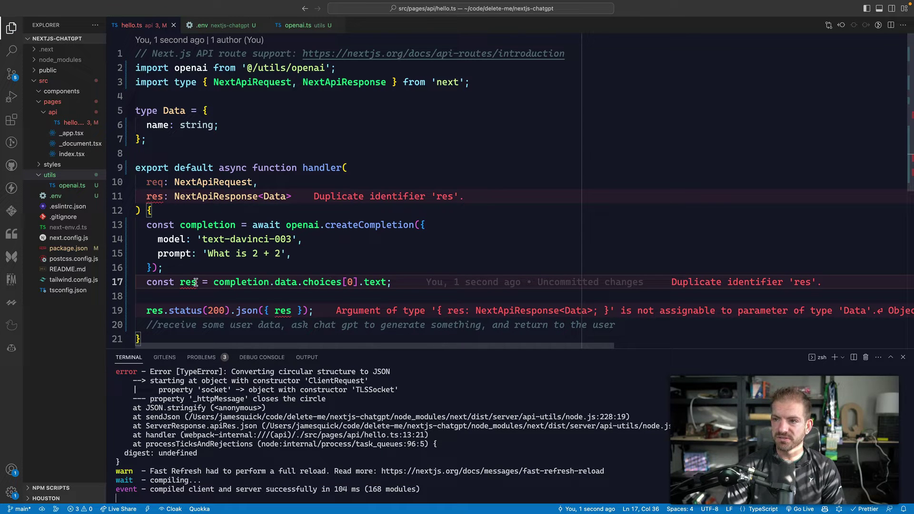
{"action": "type", "text": "responseText"}
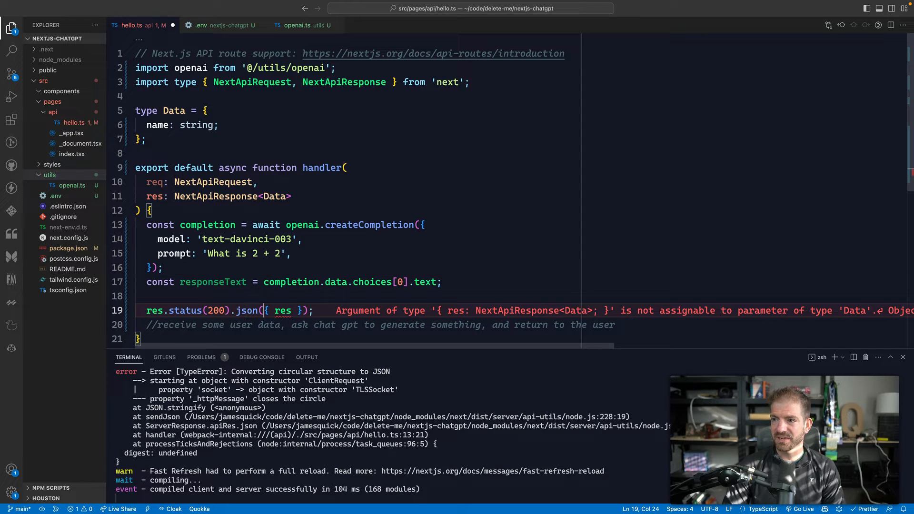
{"action": "type", "text": "responseText"}
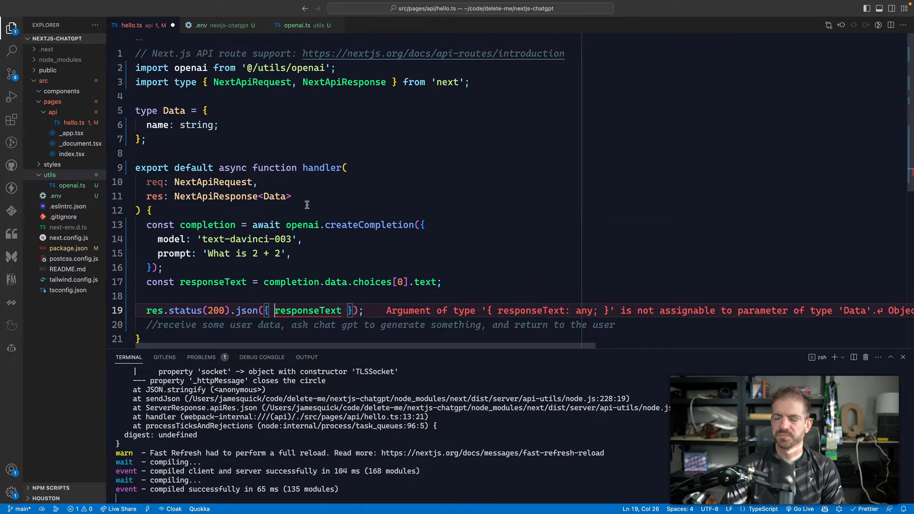
{"action": "mouse_move", "coordinate": [321, 231]}
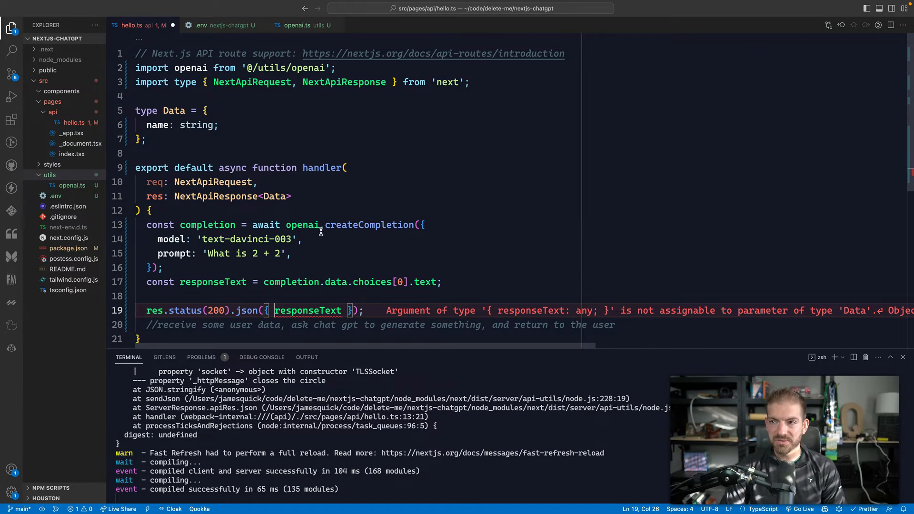
Change the handler's response type from NextApiResponse<Data> to NextApiResponse<any>
{"action": "double_click", "coordinate": [274, 196]}
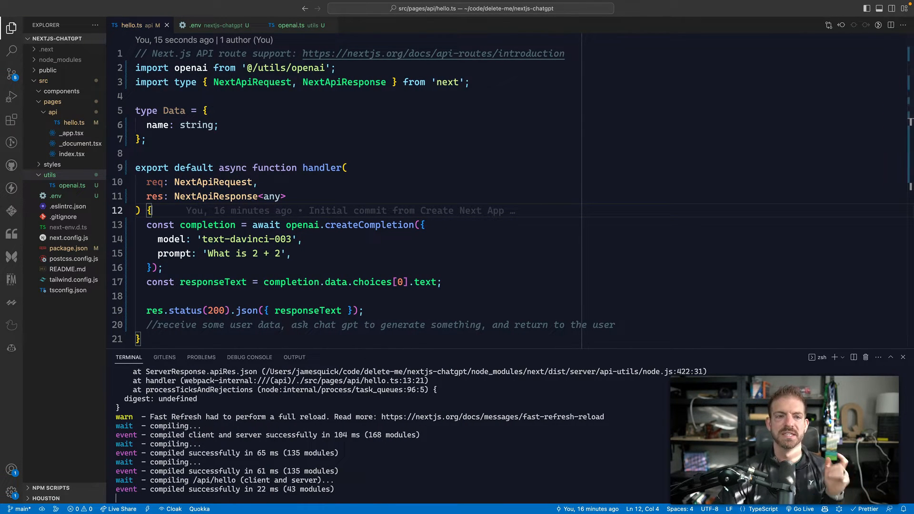
{"action": "mouse_move", "coordinate": [390, 225]}
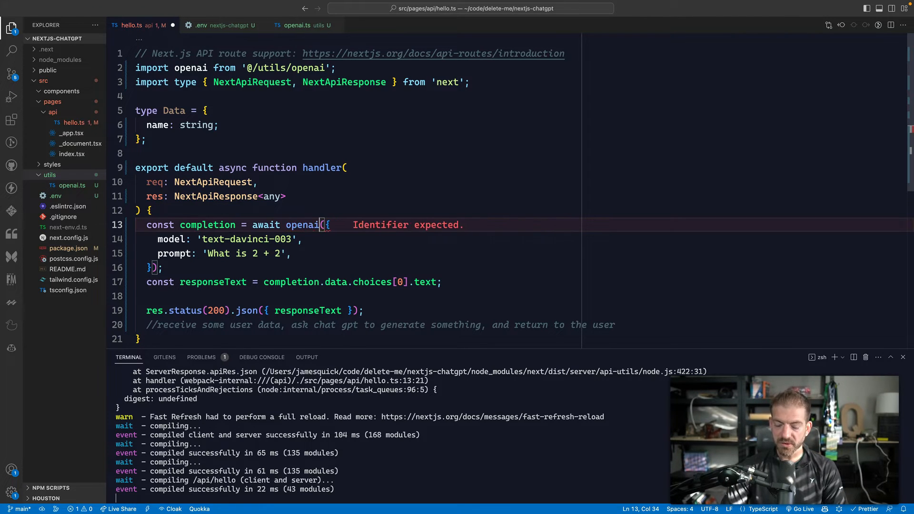
Switch the call to createChatCompletion with model 'gpt-3.5-turbo' instead of davinci
{"action": "type", "text": ".create"}
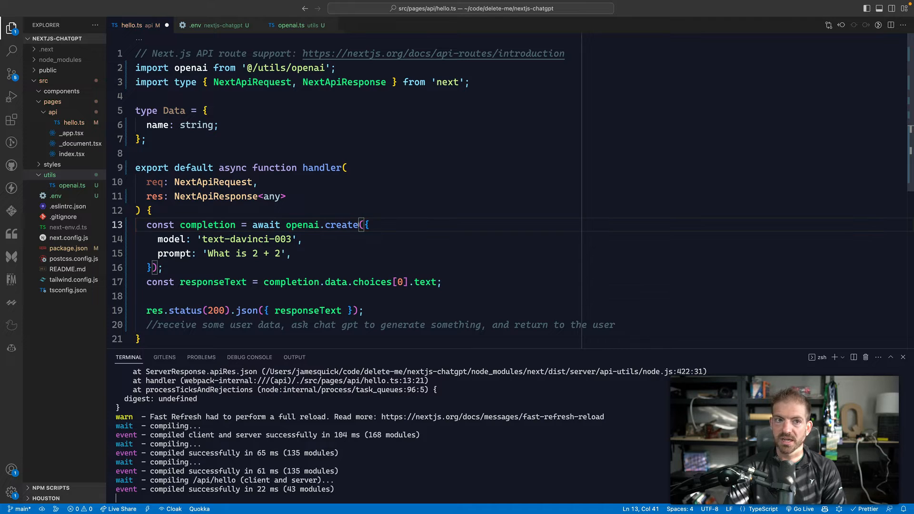
{"action": "type", "text": "ChatCompletion"}
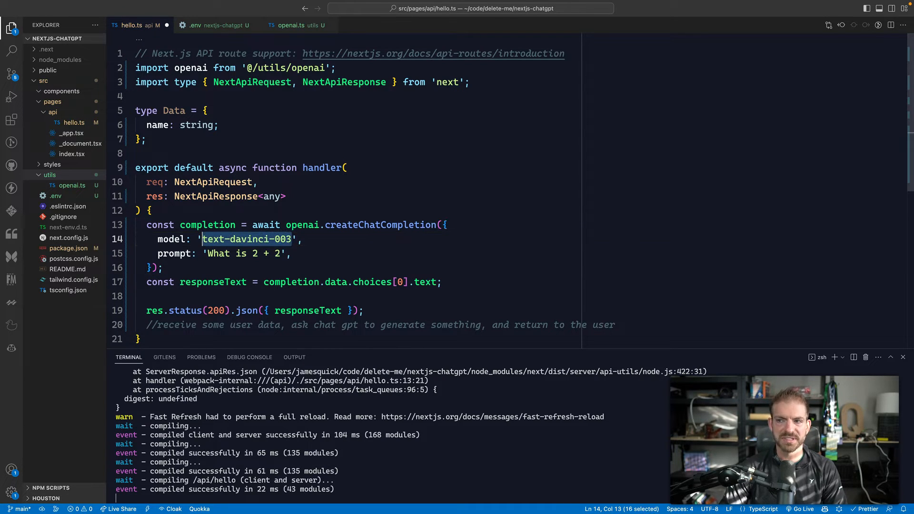
{"action": "type", "text": "davinci"}
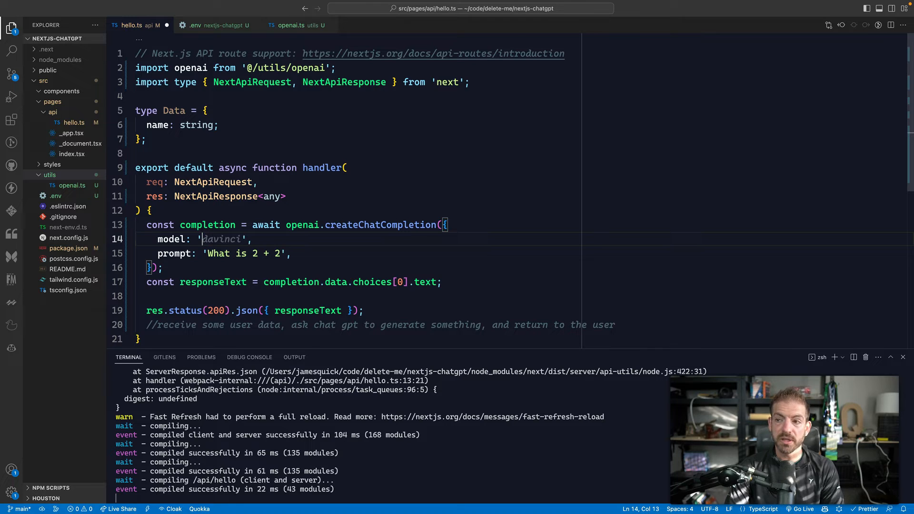
{"action": "type", "text": "gpt3"}
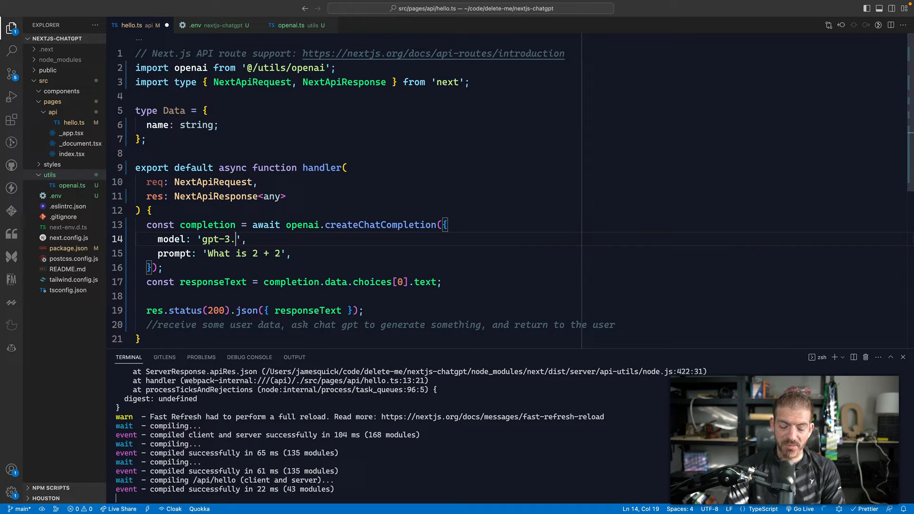
{"action": "type", "text": "5-turbo"}
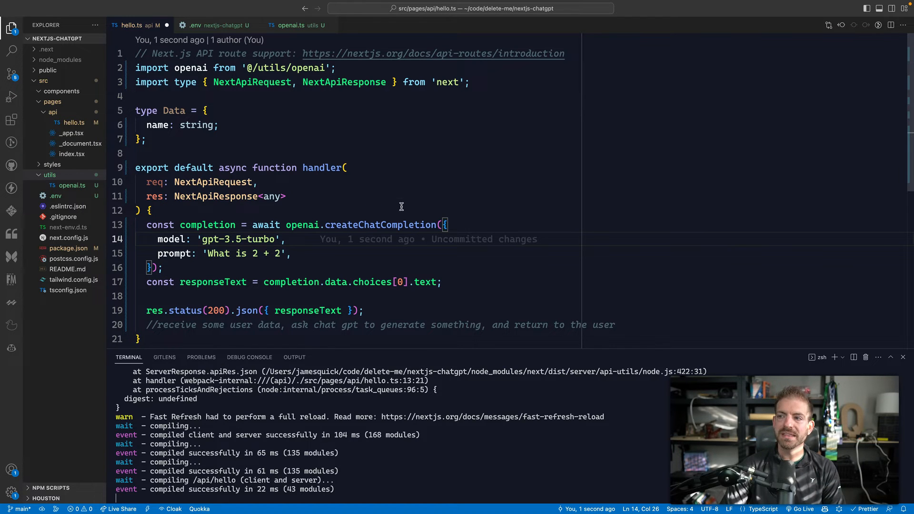
Add a messages array with one role 'user' entry asking to generate JavaScript meme text
{"action": "type", "text": "m"}
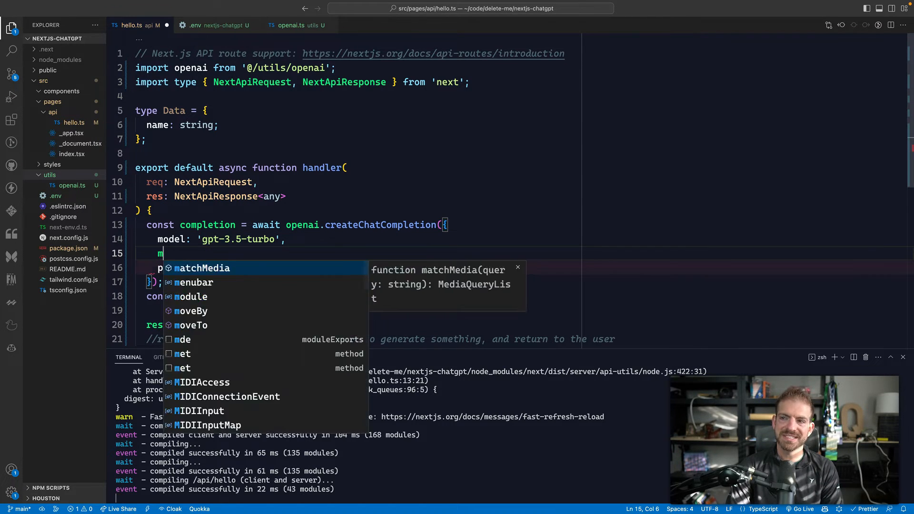
{"action": "type", "text": "messages: ['Hello, how are you?']"}
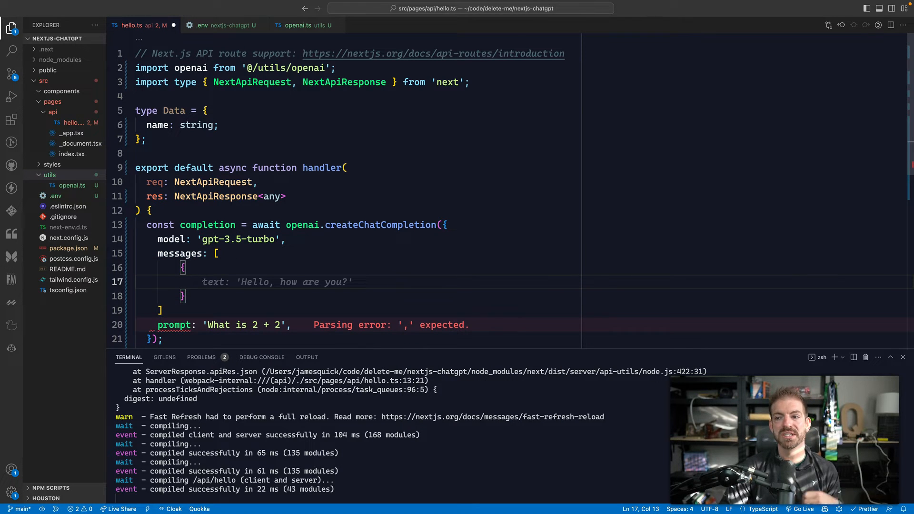
{"action": "type", "text": "role: 'user',"}
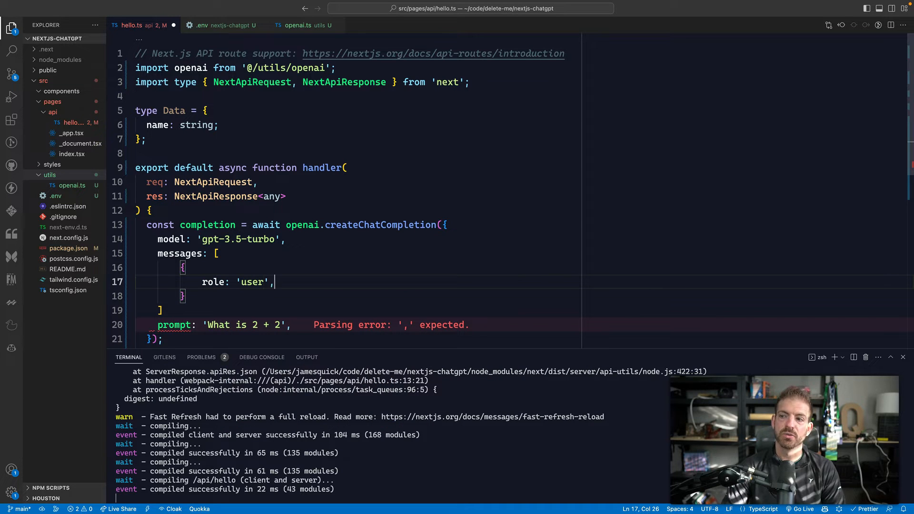
{"action": "type", "text": "contnt: '"}
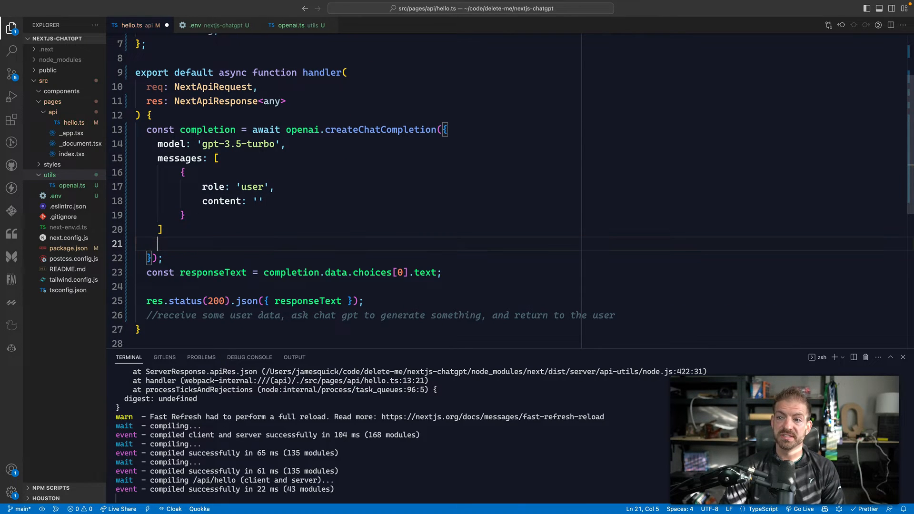
{"action": "type", "text": "C"}
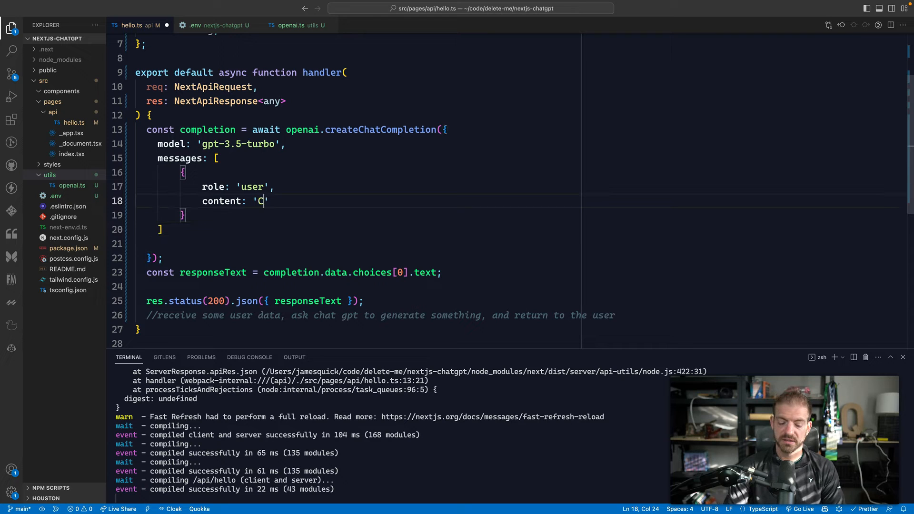
{"action": "type", "text": "an you generate text for a meme related to"}
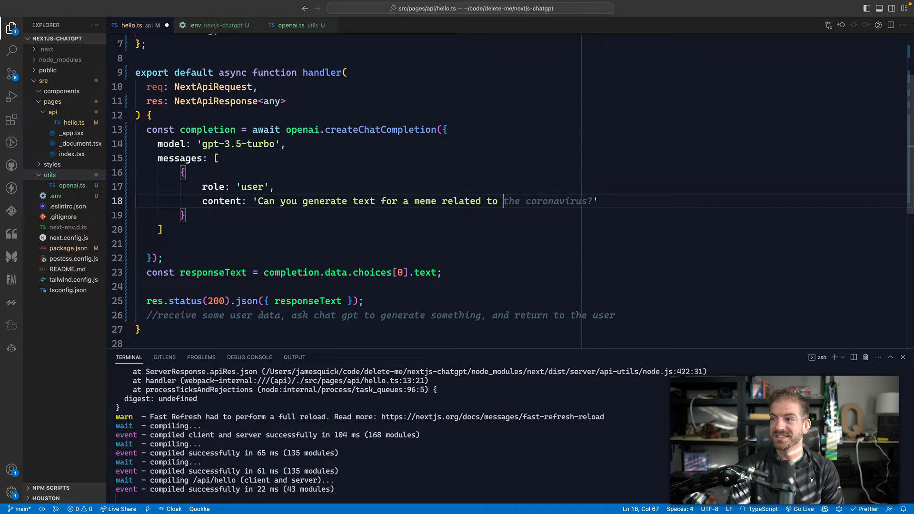
{"action": "type", "text": "JavaScript?"}
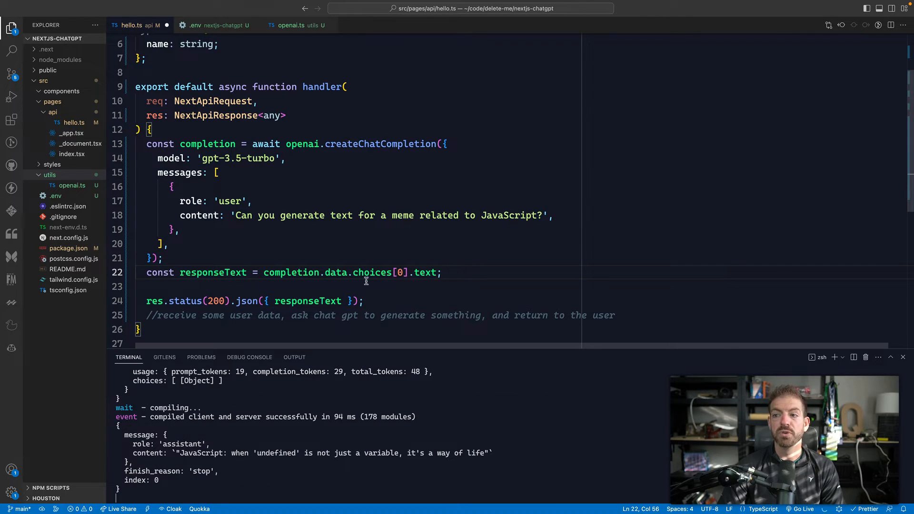
Read responseText from choices[0].message.content instead of choices[0].text
{"action": "double_click", "coordinate": [424, 272]}
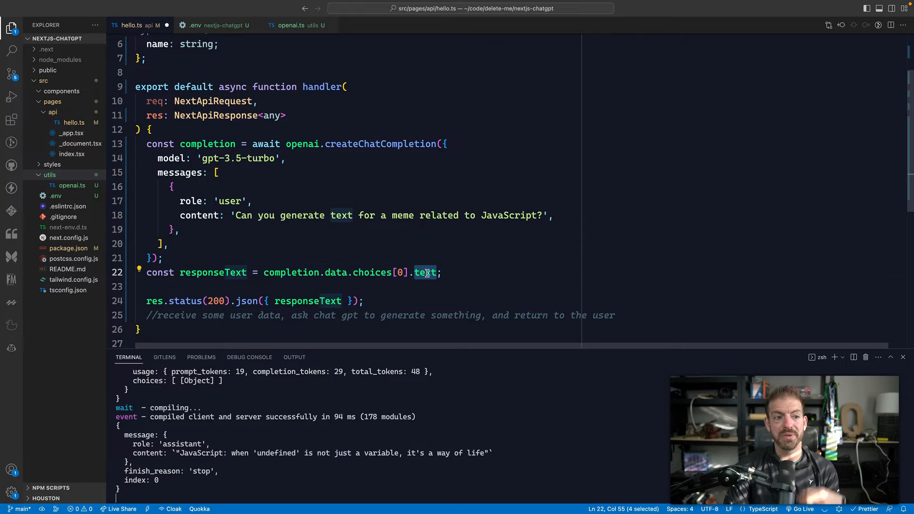
{"action": "key", "text": "Delete"}
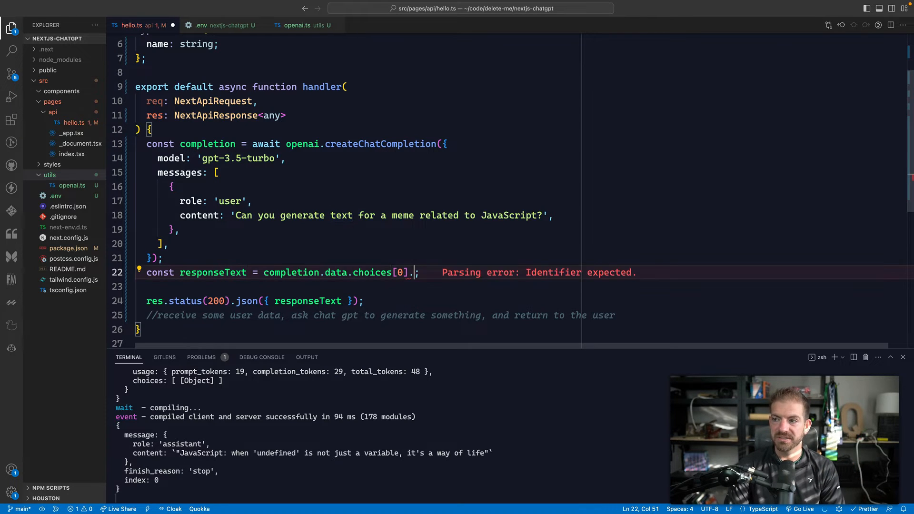
{"action": "type", "text": "text;"}
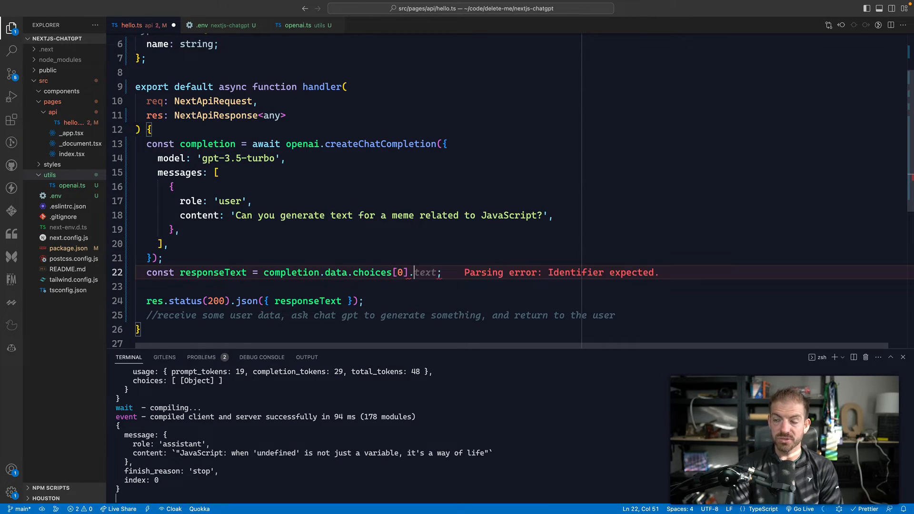
{"action": "type", "text": "messa"}
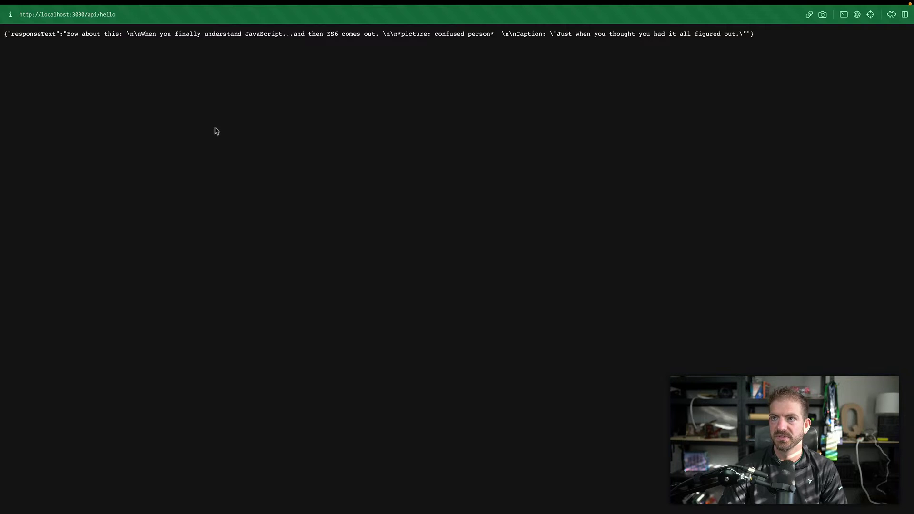
{"action": "mouse_move", "coordinate": [140, 43]}
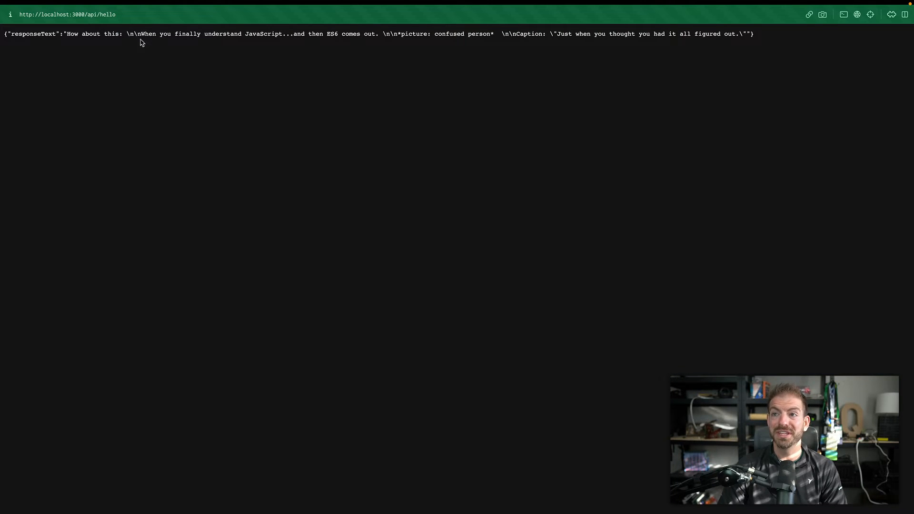
{"action": "mouse_move", "coordinate": [389, 43]}
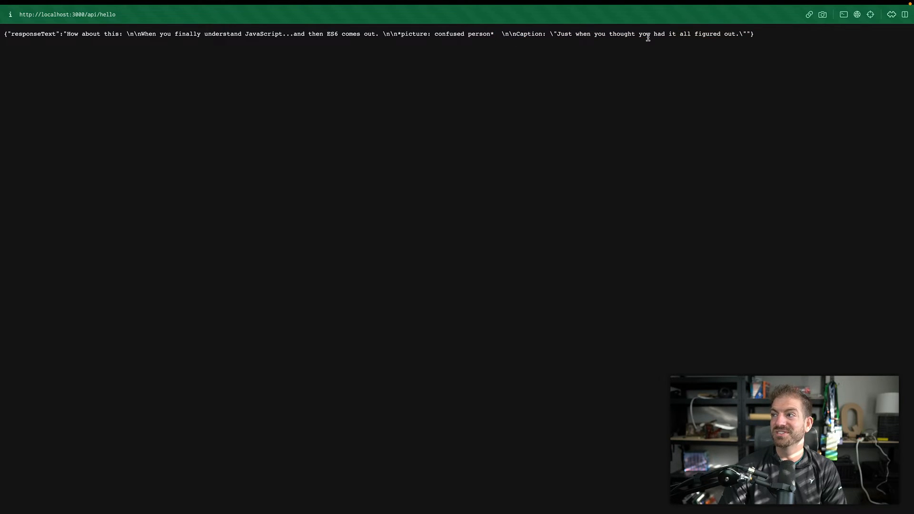
{"action": "mouse_move", "coordinate": [465, 147]}
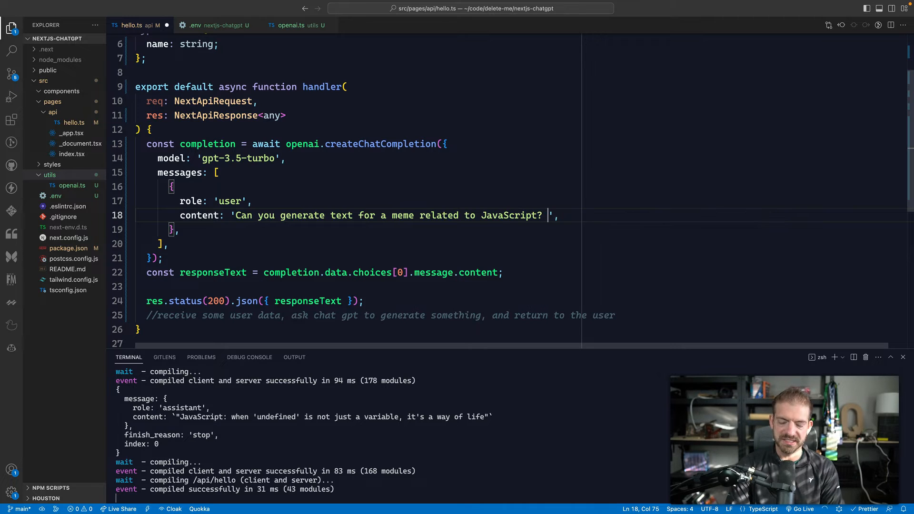
Extend the prompt with 'for an image of a confused person holding their hand out?'
{"action": "key", "text": "Backspace"}
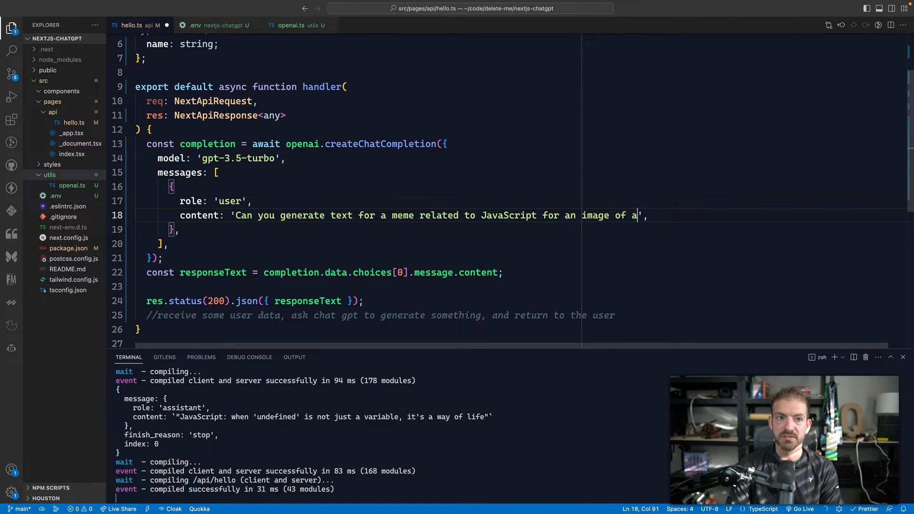
{"action": "type", "text": "consue"}
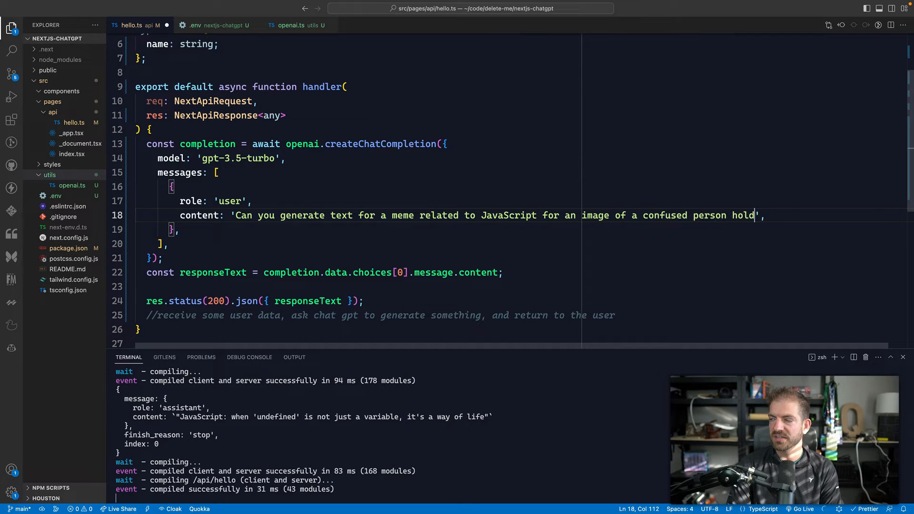
{"action": "type", "text": "ing their hand out?"}
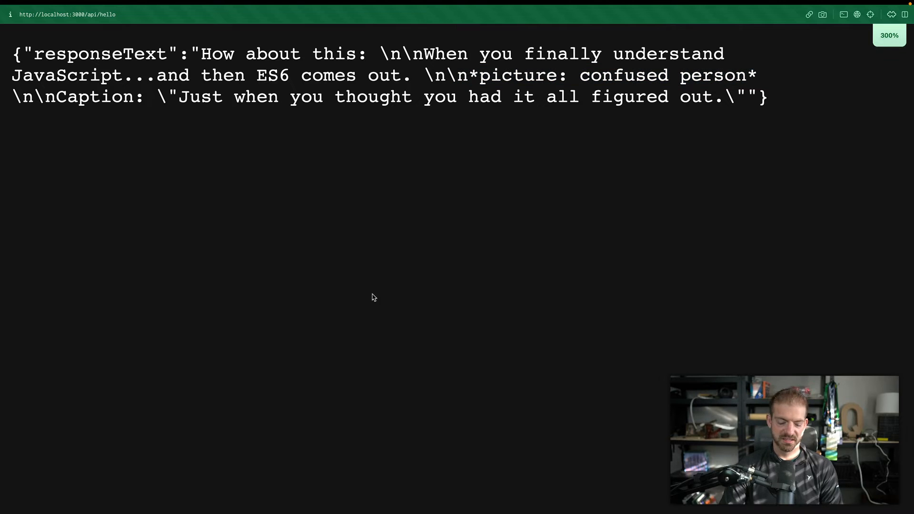
{"action": "mouse_move", "coordinate": [306, 178]}
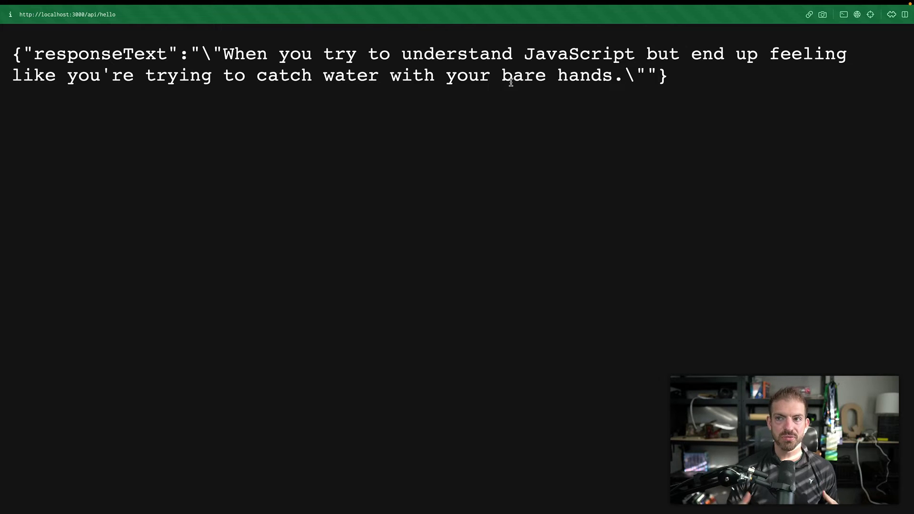
{"action": "mouse_move", "coordinate": [514, 210]}
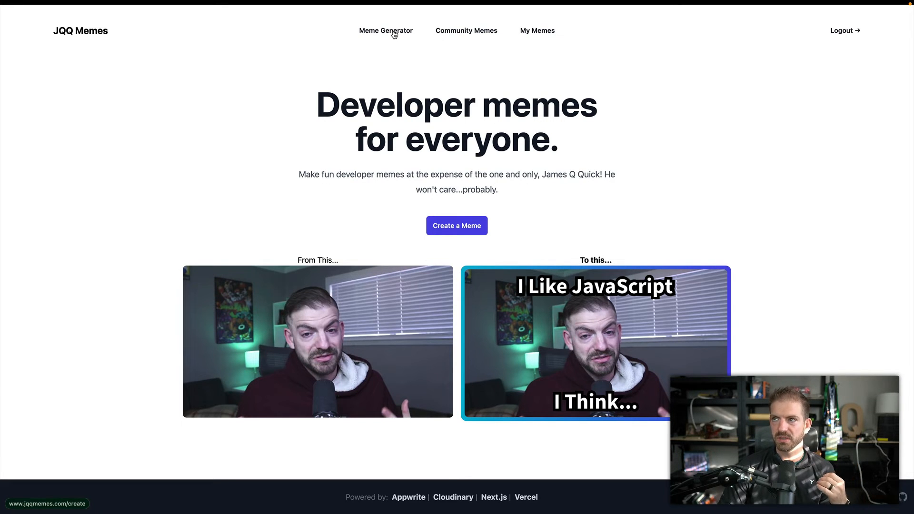
{"action": "mouse_move", "coordinate": [574, 310]}
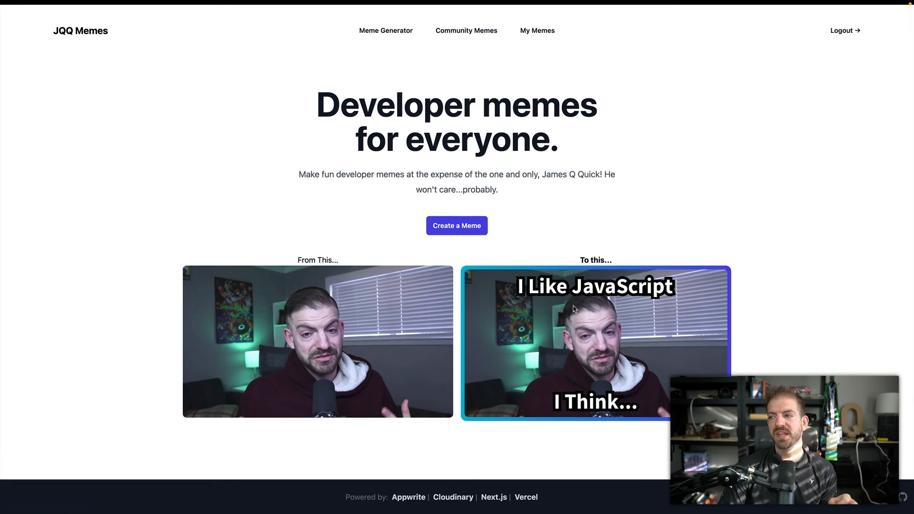
Navigate to the Meme Generator page showing empty top and bottom text fields
{"action": "left_click", "coordinate": [457, 225]}
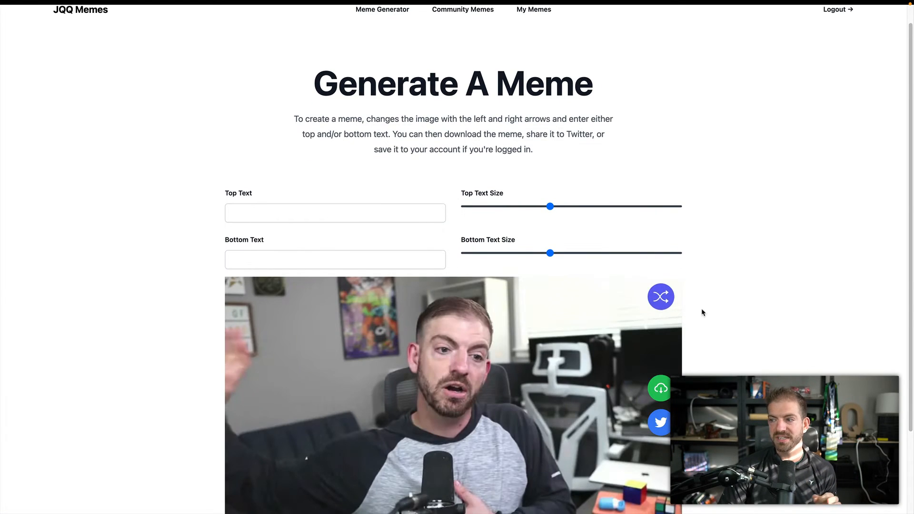
{"action": "left_click", "coordinate": [660, 297]}
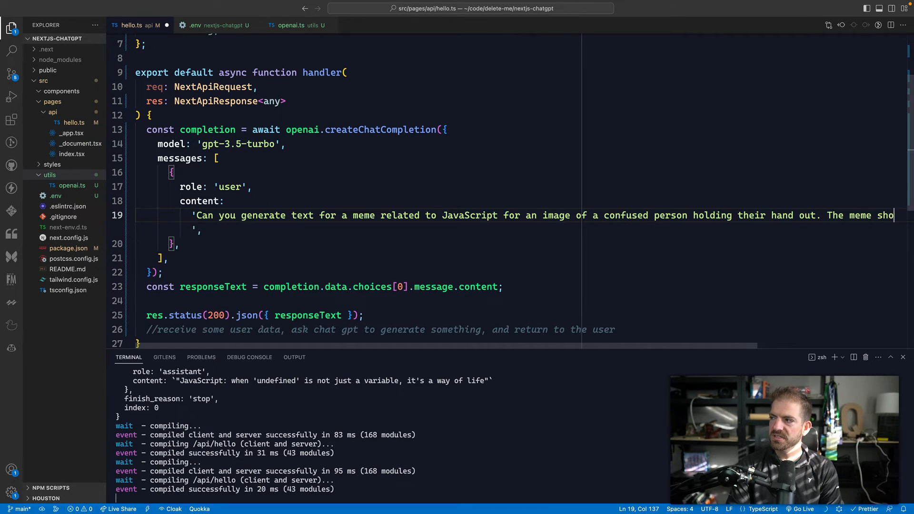
Ask for two pieces of text, top and bottom, each less than 25 characters long
{"action": "type", "text": "should have two pieces of"}
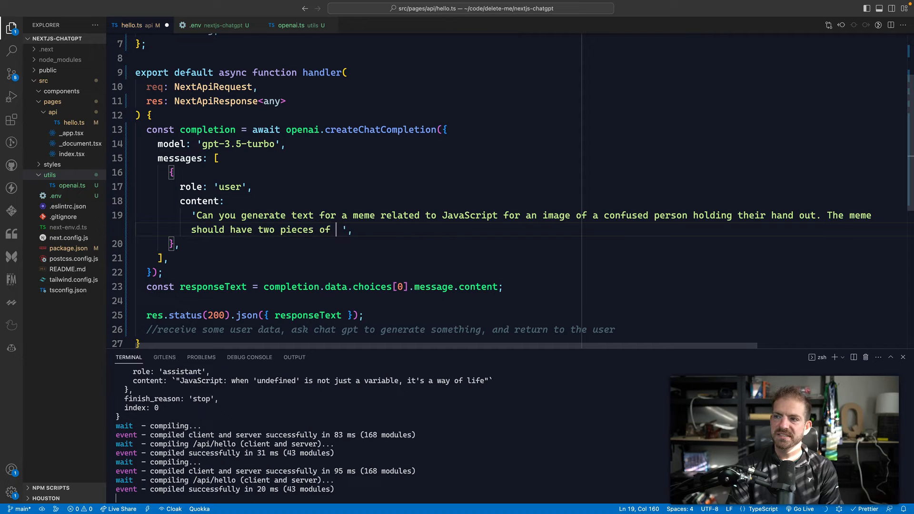
{"action": "type", "text": "text, one on fht et"}
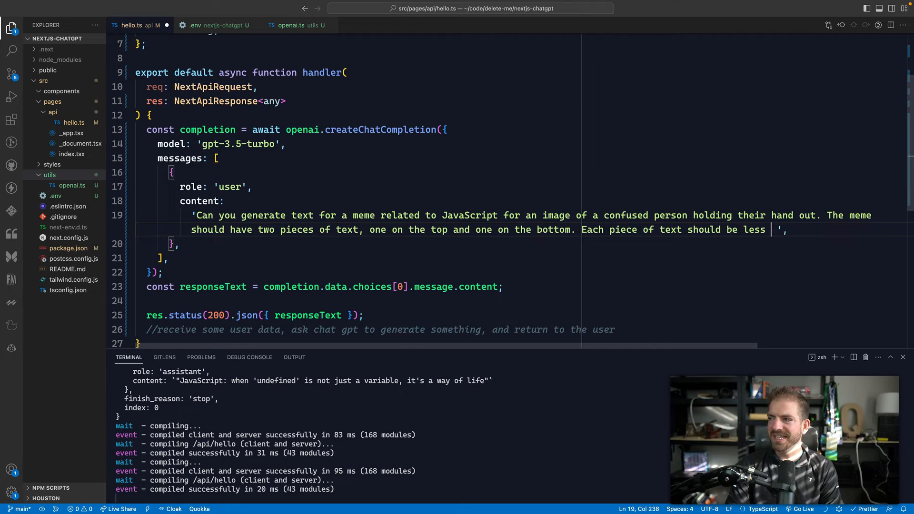
{"action": "type", "text": "han 25 character"}
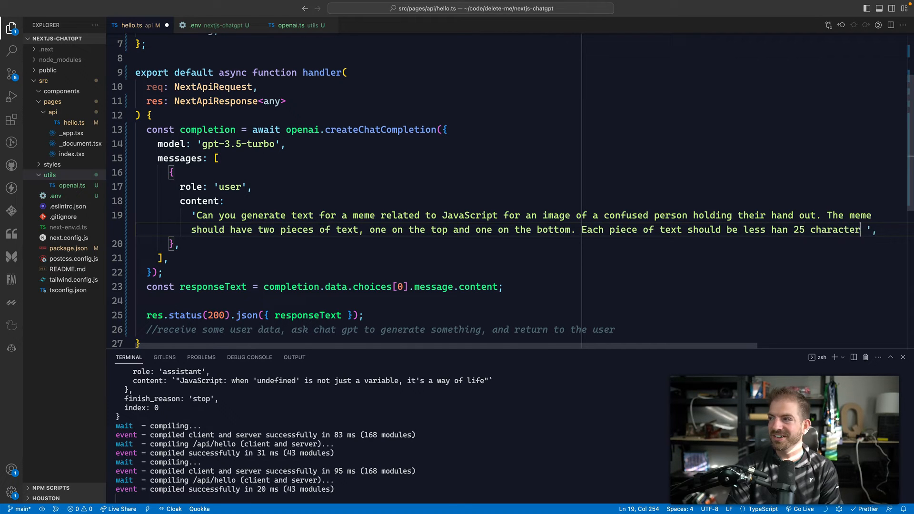
{"action": "type", "text": "long. Lastly, can you forma"}
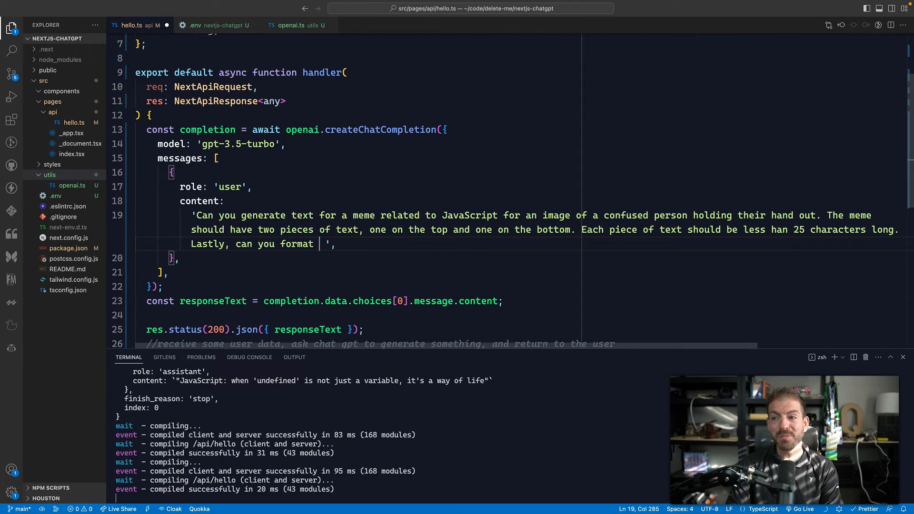
Request the response as JSON with two properties named topText and bottomText
{"action": "type", "text": "the response as"}
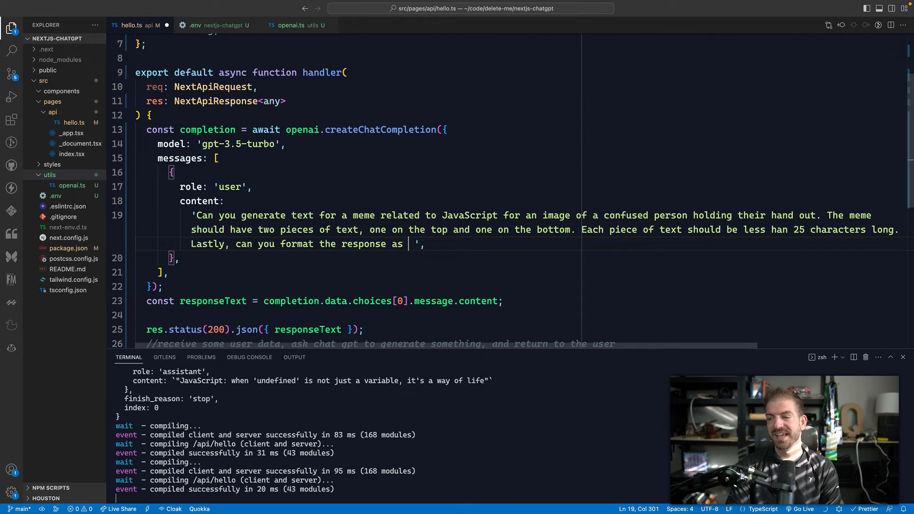
{"action": "type", "text": "JSON with two"}
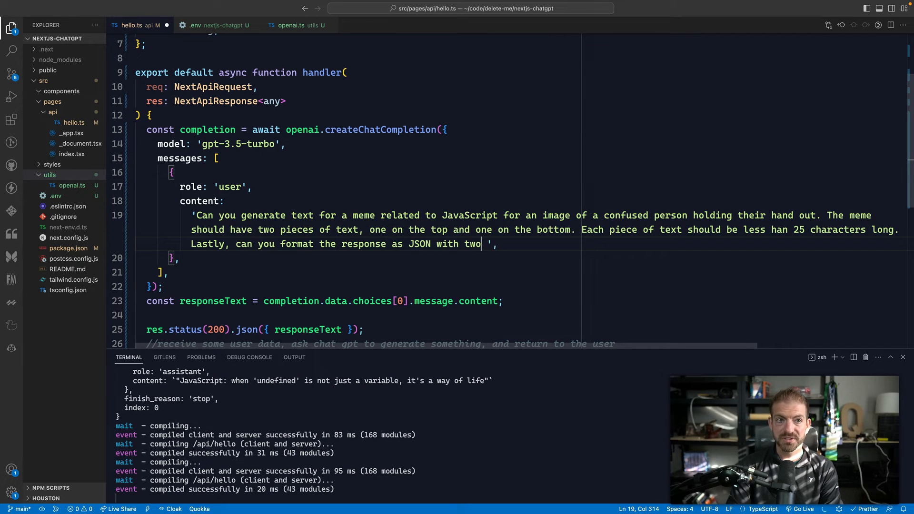
{"action": "key", "text": "Backspace"}
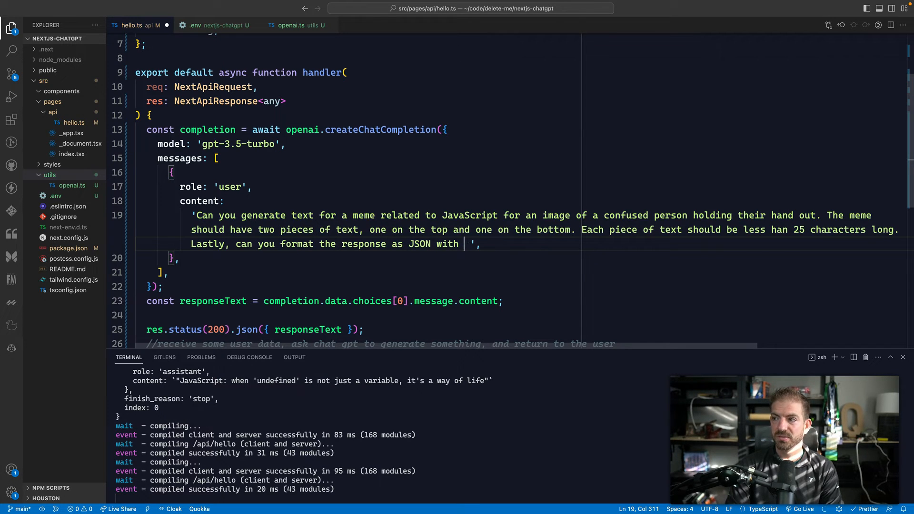
{"action": "type", "text": "the two pro"}
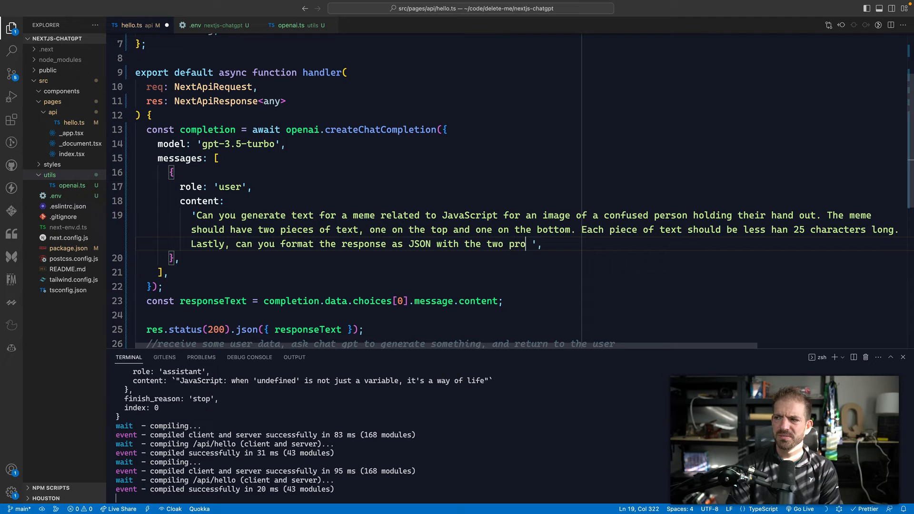
{"action": "type", "text": "perties names topTe"}
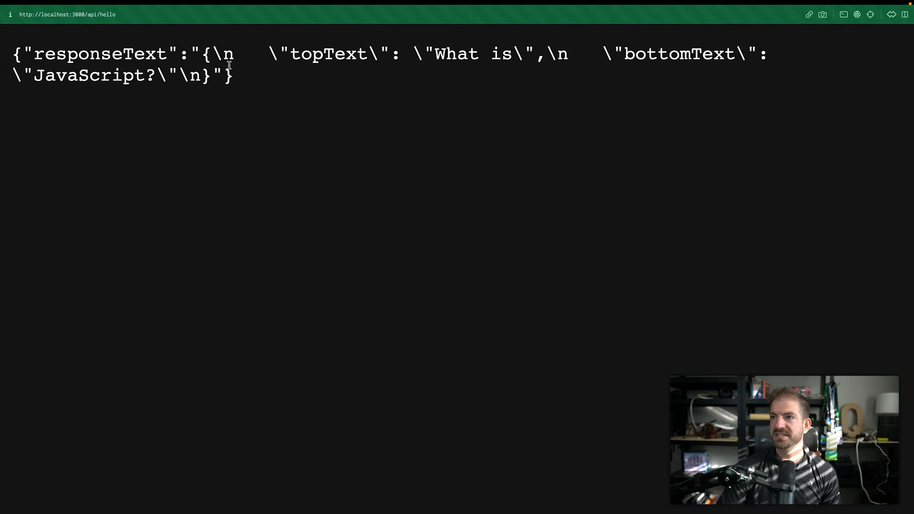
Inspect the escaped JSON responseText with topText 'What is' and bottomText 'JavaScript?' in the browser
{"action": "left_click_drag", "start_coordinate": [201, 53], "coordinate": [233, 75]}
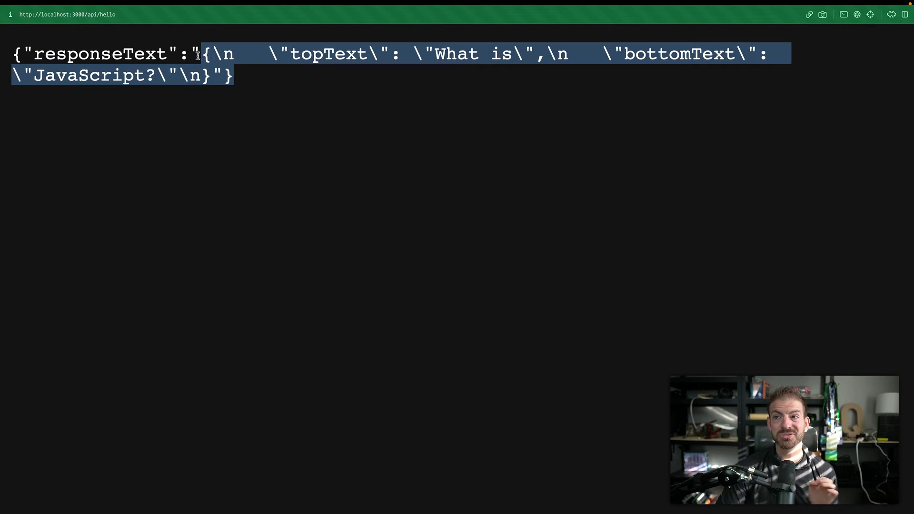
{"action": "left_click", "coordinate": [335, 53]}
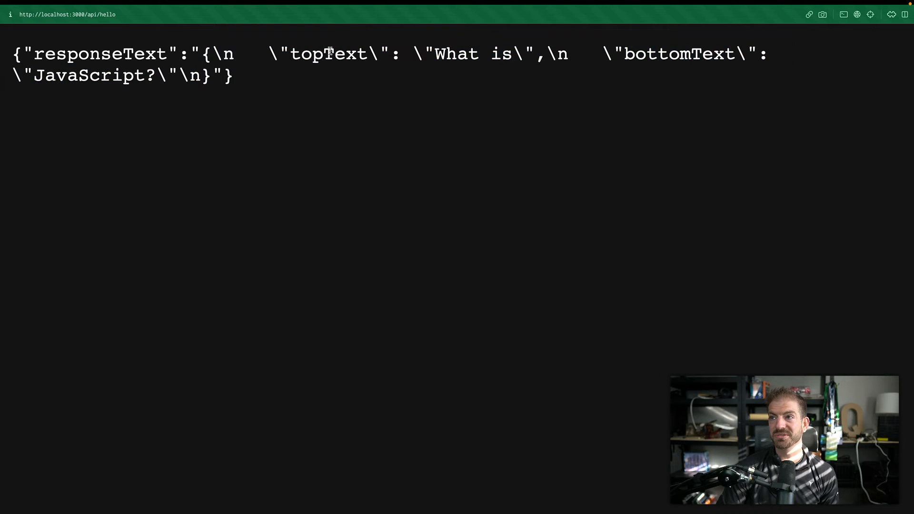
{"action": "double_click", "coordinate": [331, 54]}
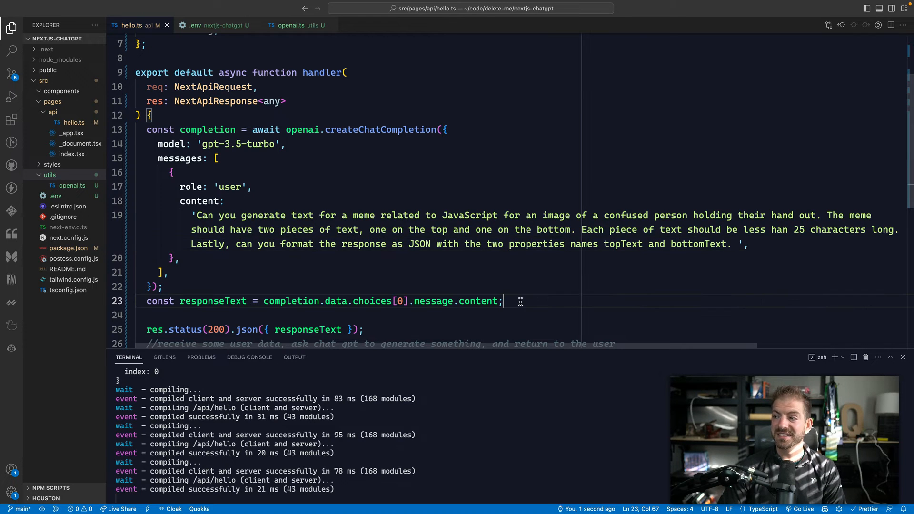
Add const responseObject = JSON.parse(responseText) and return responseObject in res.json
{"action": "type", "text": "const responseObject = JSON.parse(responseText"}
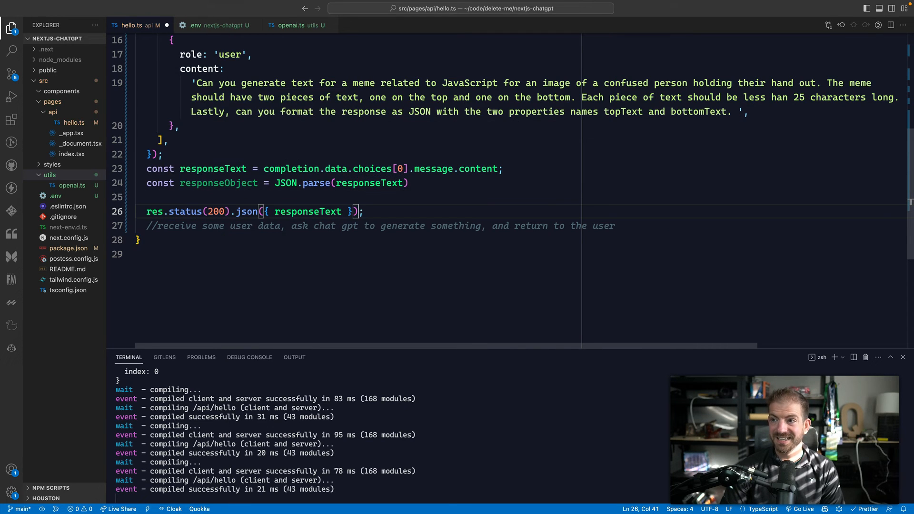
{"action": "double_click", "coordinate": [307, 211]}
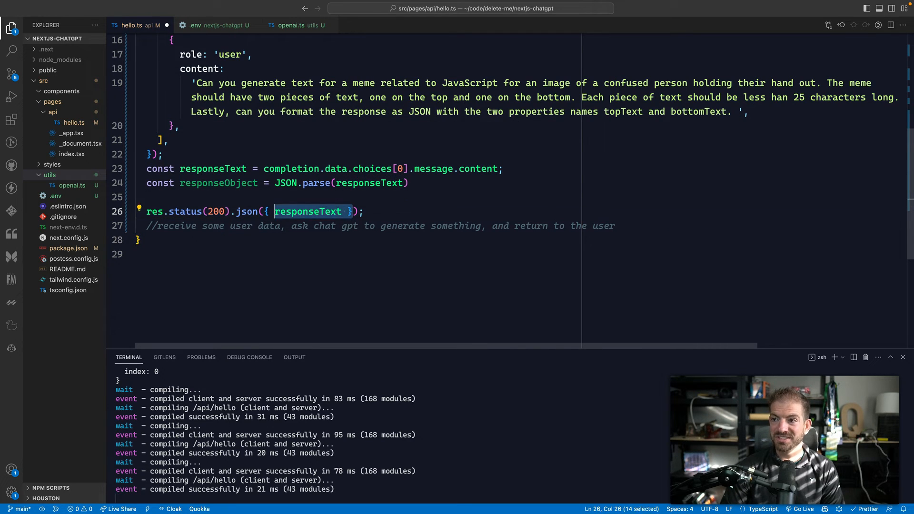
{"action": "type", "text": "response"}
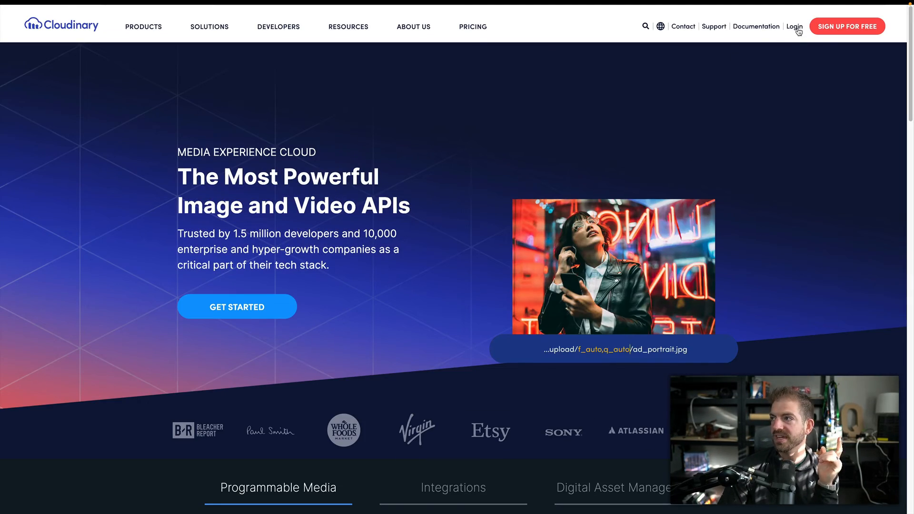
Log in to Cloudinary and locate the 50_nuzdle image in the jqq-memes Media Library
{"action": "left_click", "coordinate": [794, 27]}
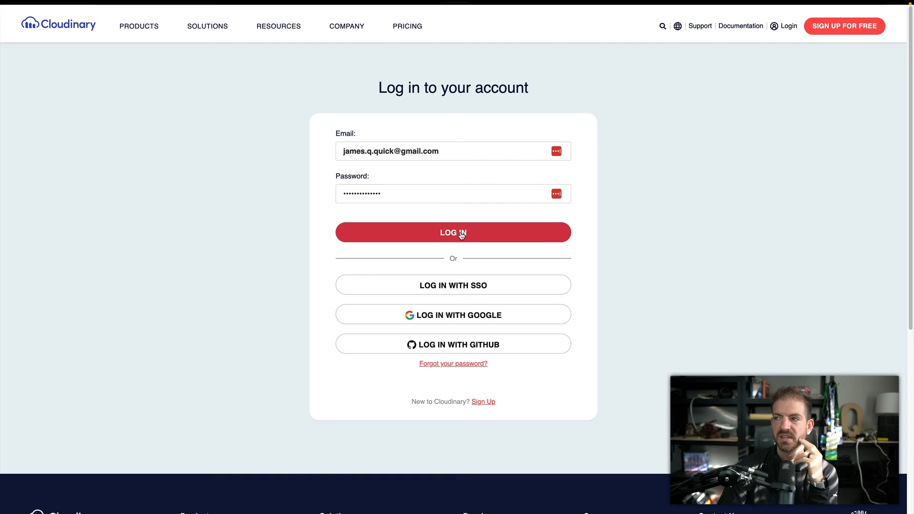
{"action": "left_click", "coordinate": [453, 232]}
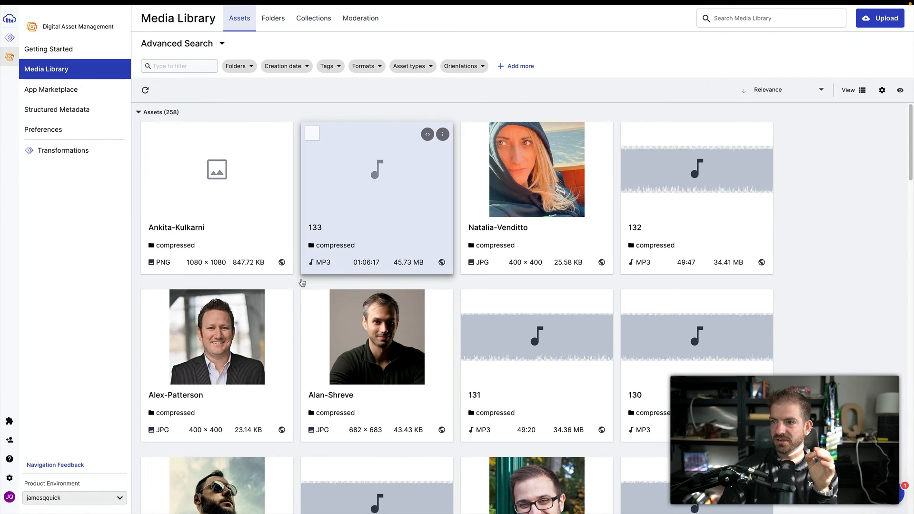
{"action": "scroll", "scroll_direction": "down", "scroll_amount": 3}
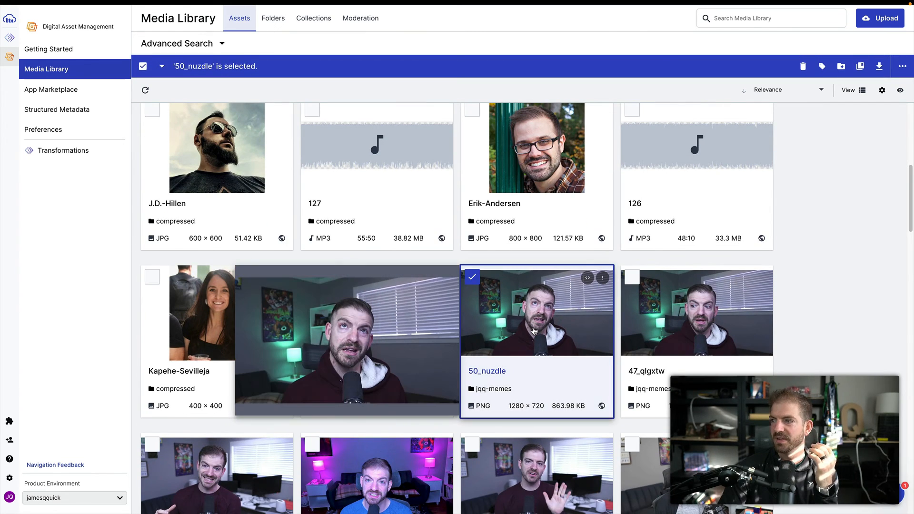
{"action": "left_click", "coordinate": [602, 278]}
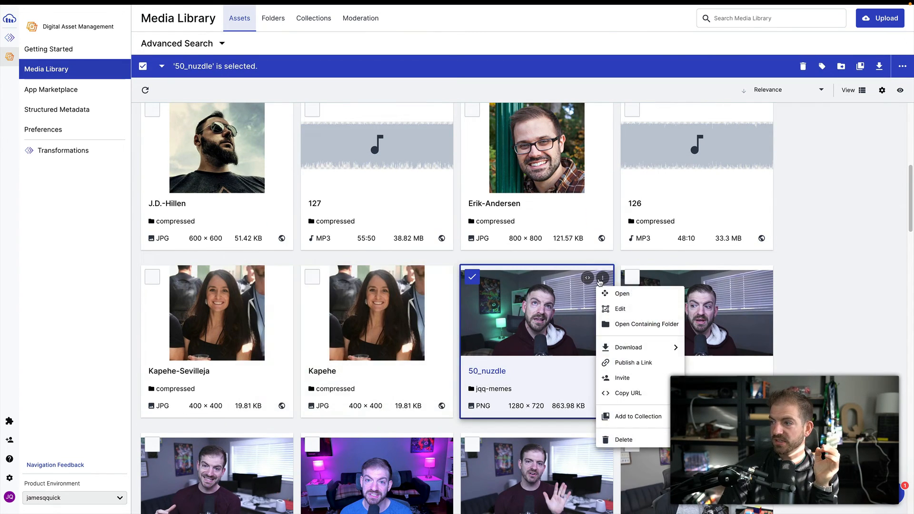
{"action": "mouse_move", "coordinate": [613, 310]}
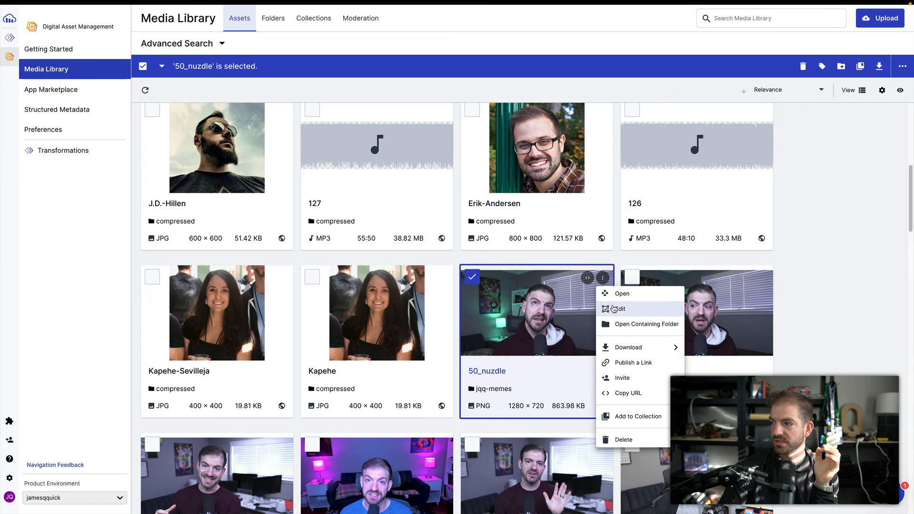
Edit 50_nuzdle and view its Metadata alt description 'Man with confused look and one eye closed.'
{"action": "left_click", "coordinate": [622, 294]}
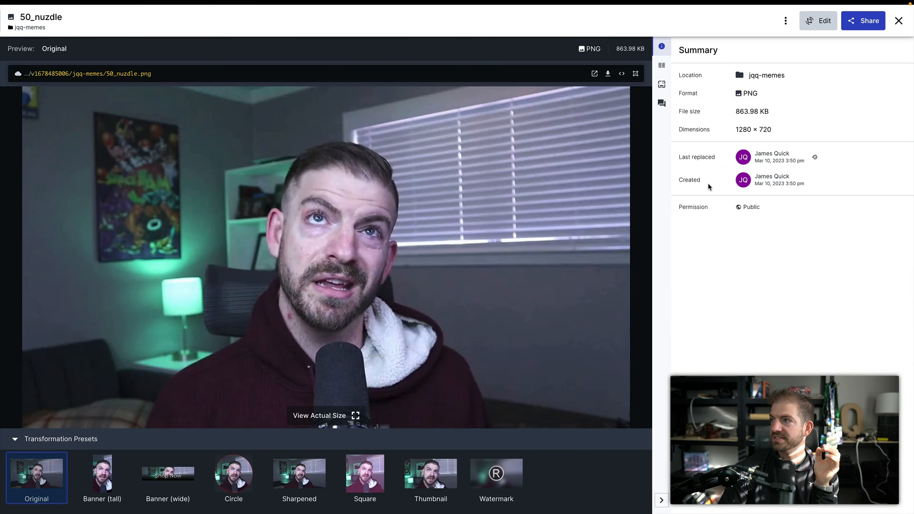
{"action": "left_click", "coordinate": [661, 65]}
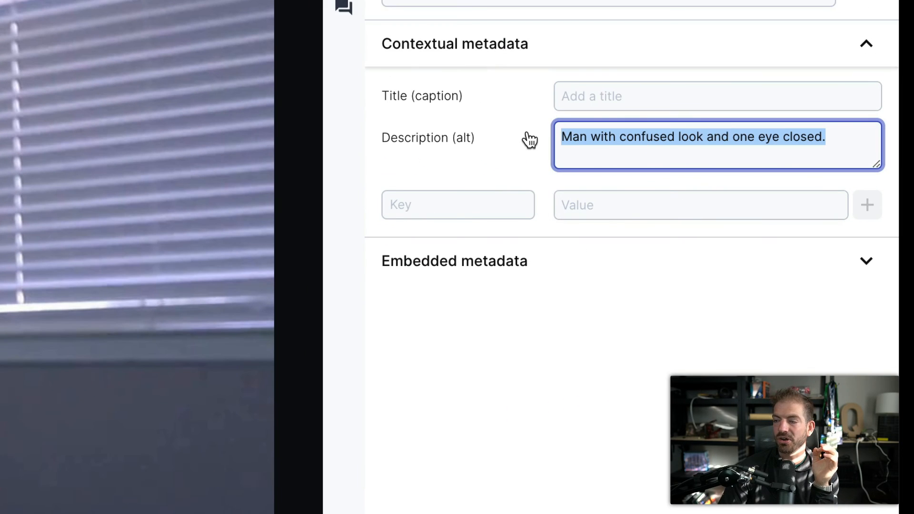
{"action": "left_click", "coordinate": [541, 380]}
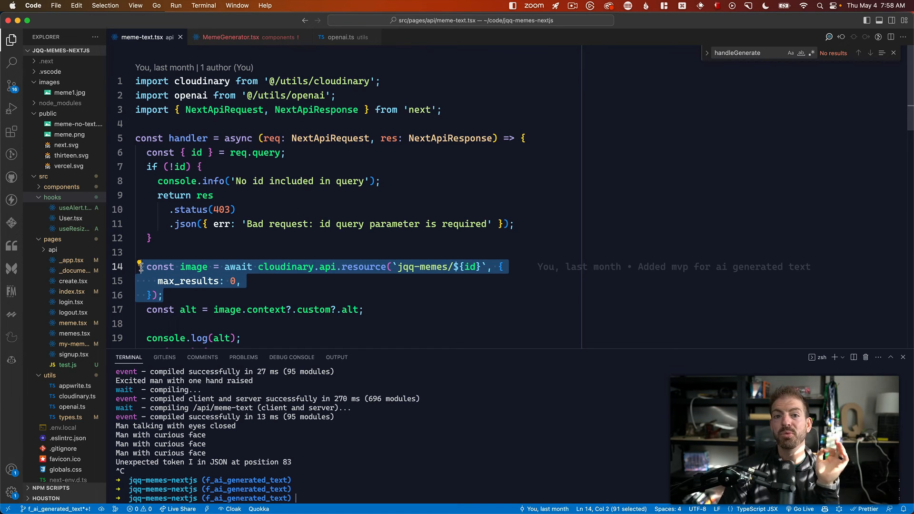
Review meme-text.tsx's Cloudinary alt lookup, ${alt} prompt interpolation and JSON.parse
{"action": "left_click", "coordinate": [472, 267]}
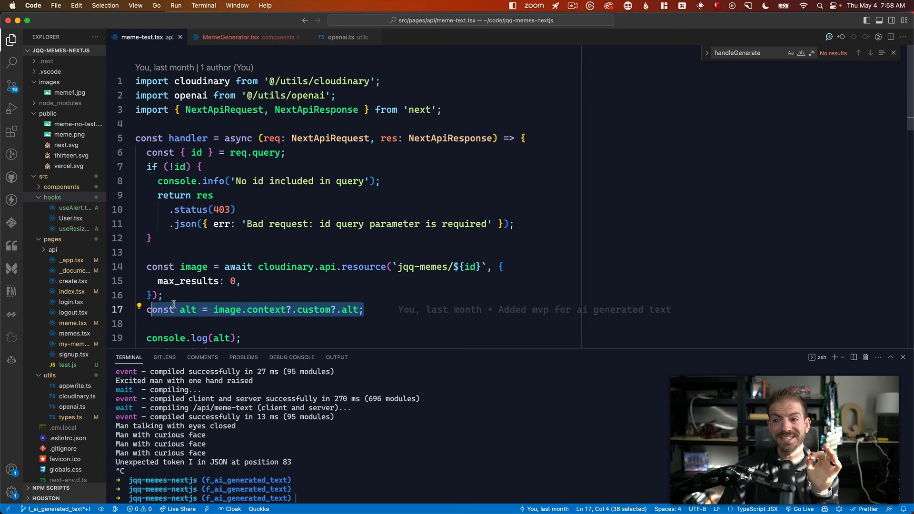
{"action": "scroll", "scroll_direction": "down", "scroll_amount": 3}
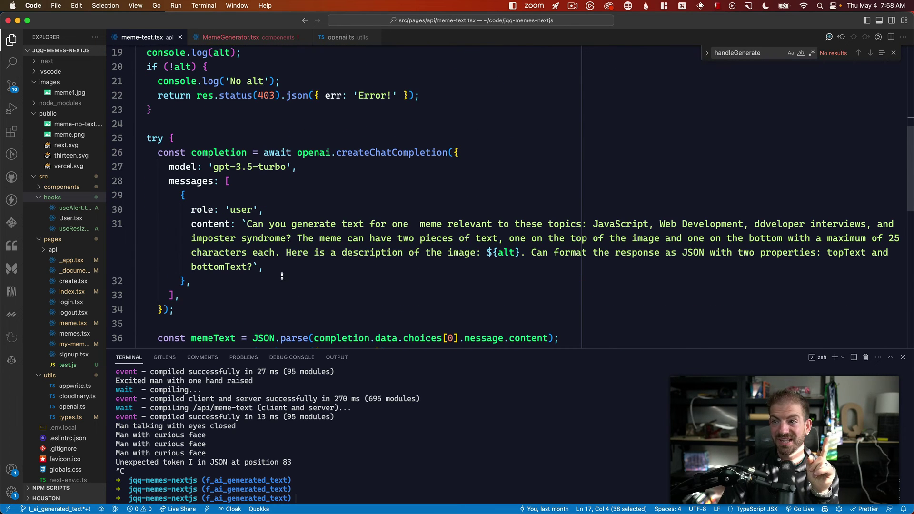
{"action": "mouse_move", "coordinate": [509, 252]}
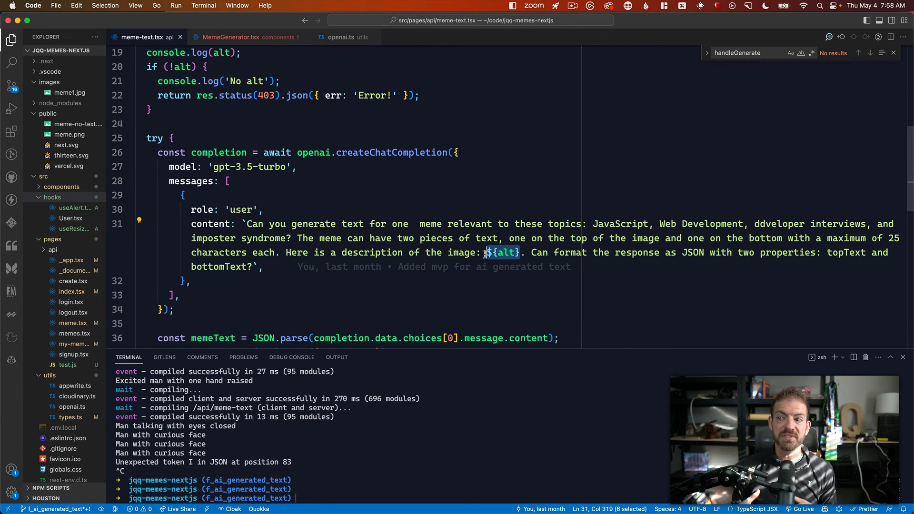
{"action": "scroll", "scroll_direction": "down", "scroll_amount": 3}
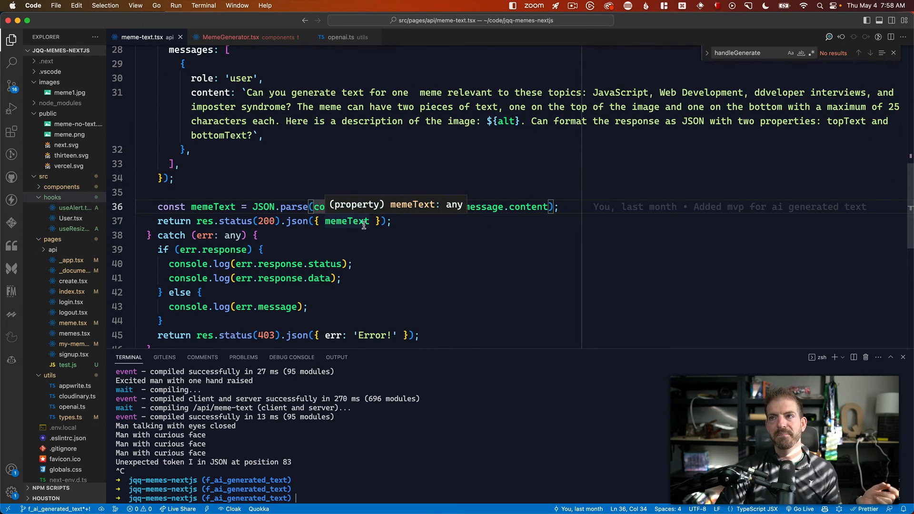
View MemeGenerator.tsx's handleGenerateTextWithAI fetching /api/meme-text and setting top and bottom text
{"action": "left_click", "coordinate": [244, 37]}
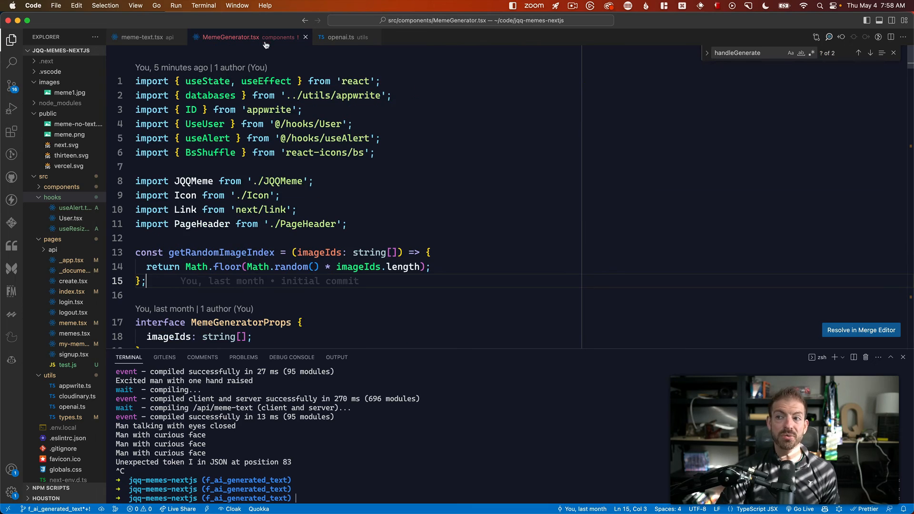
{"action": "scroll", "scroll_direction": "down", "scroll_amount": 3}
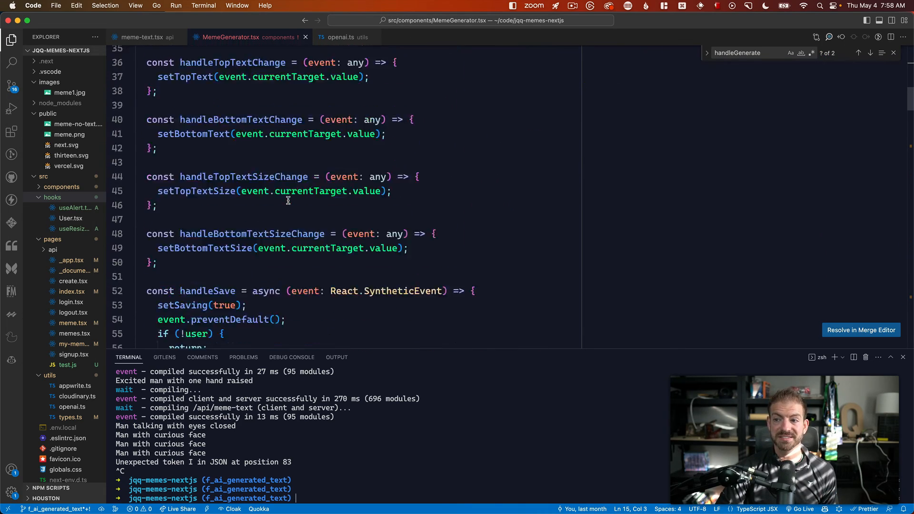
{"action": "scroll", "scroll_direction": "down", "scroll_amount": 3}
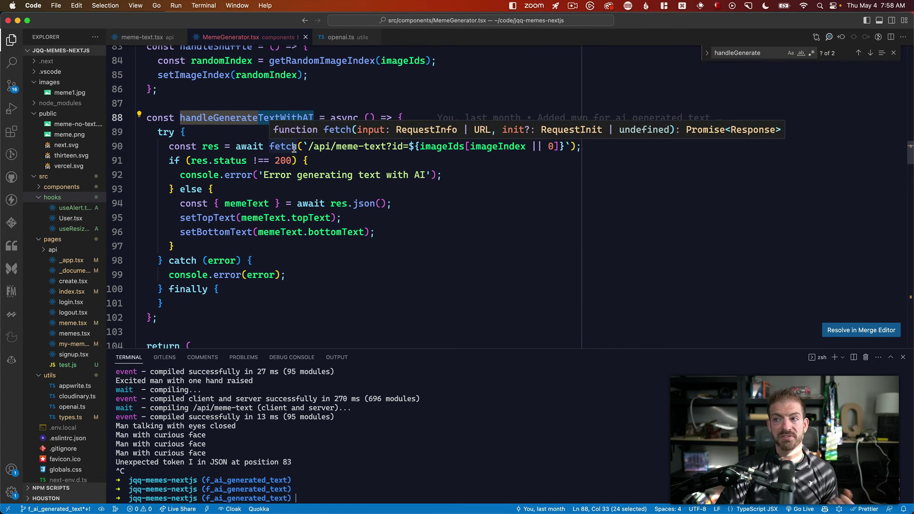
{"action": "left_click", "coordinate": [308, 160]}
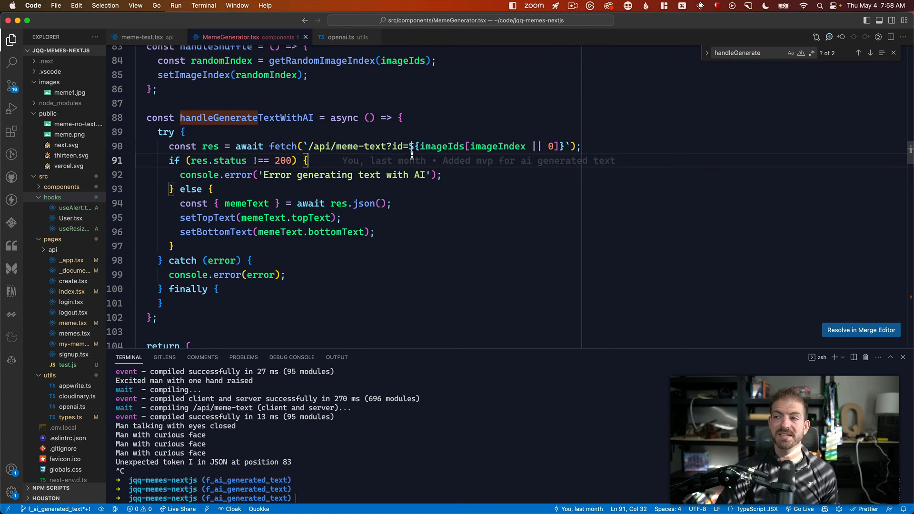